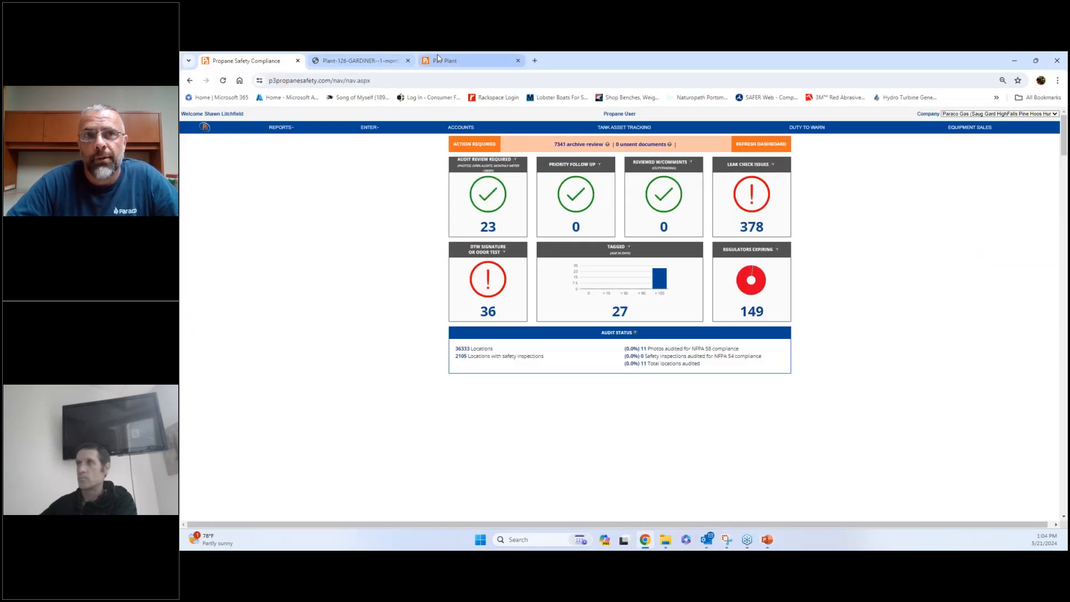
- From the P3 - Plant portal, open the Plymouth plant and begin an inspection with a chosen type
{"action": "left_click", "coordinate": [447, 60]}
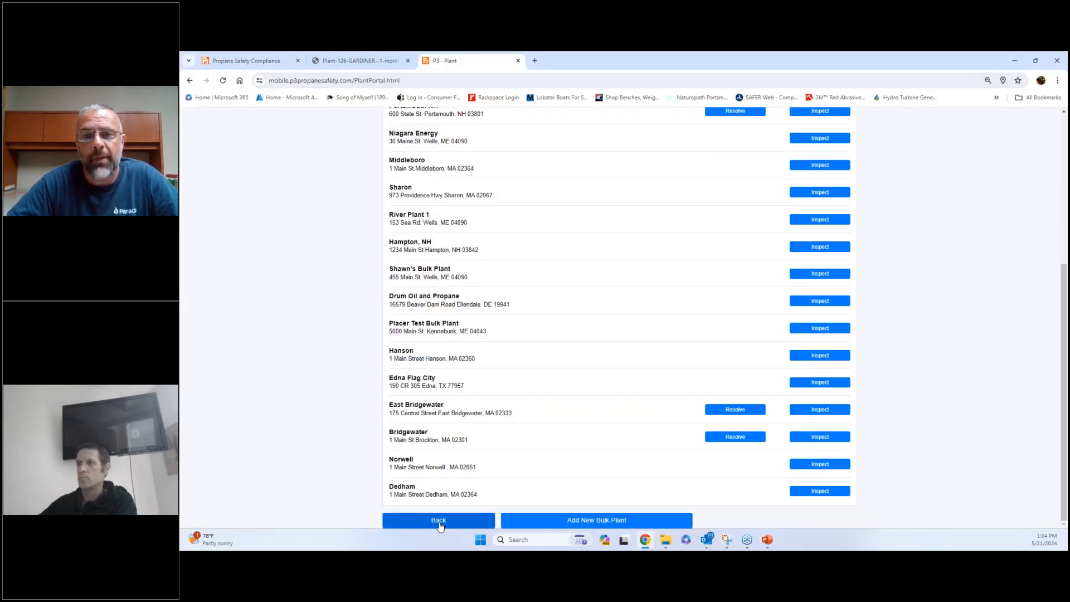
{"action": "left_click", "coordinate": [438, 520]}
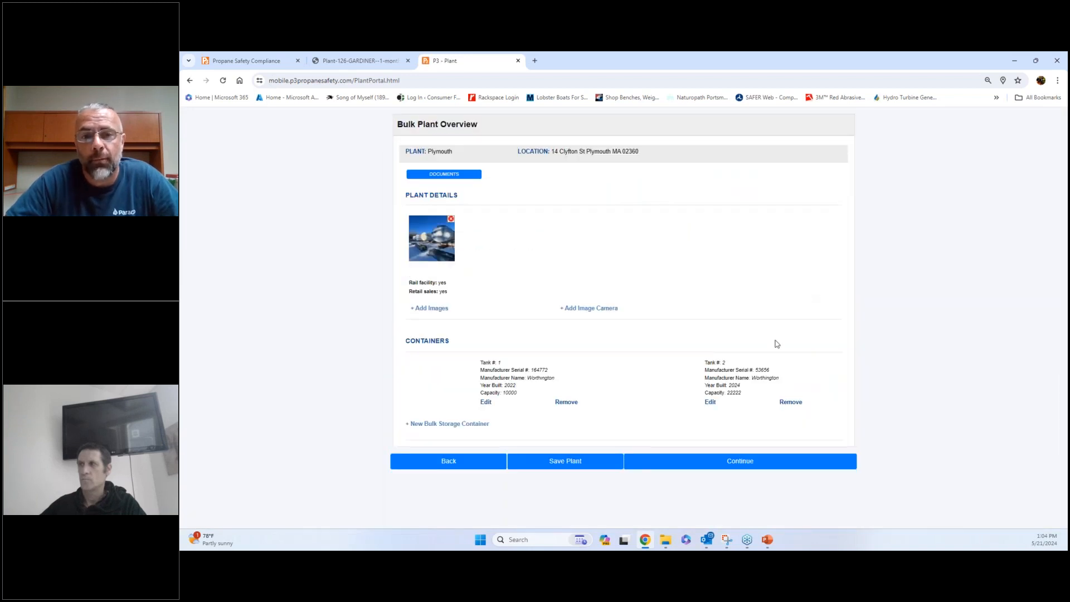
{"action": "left_click", "coordinate": [740, 460]}
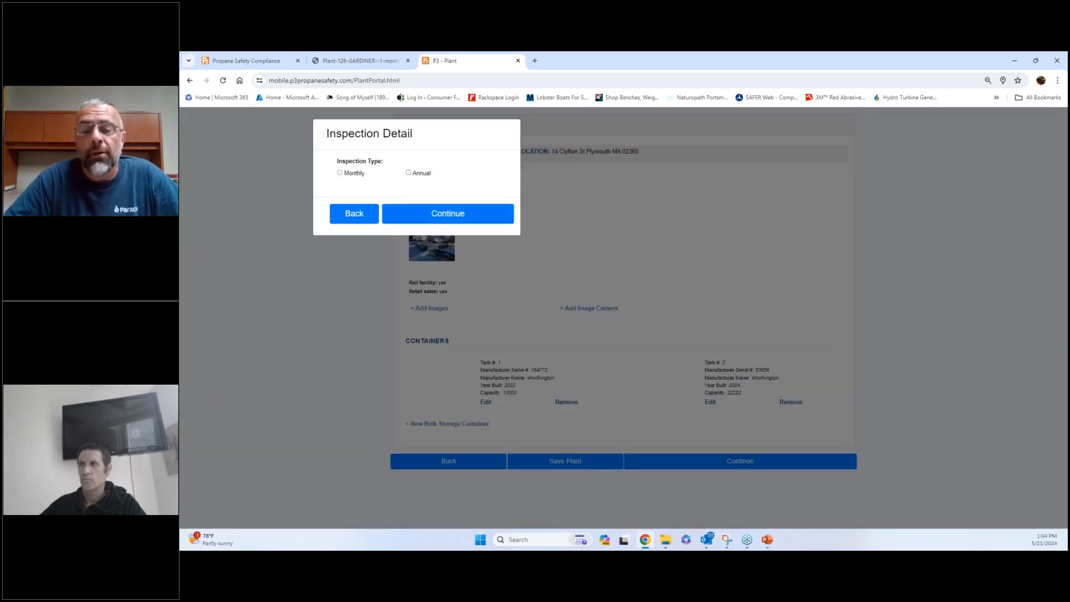
{"action": "left_click", "coordinate": [448, 214]}
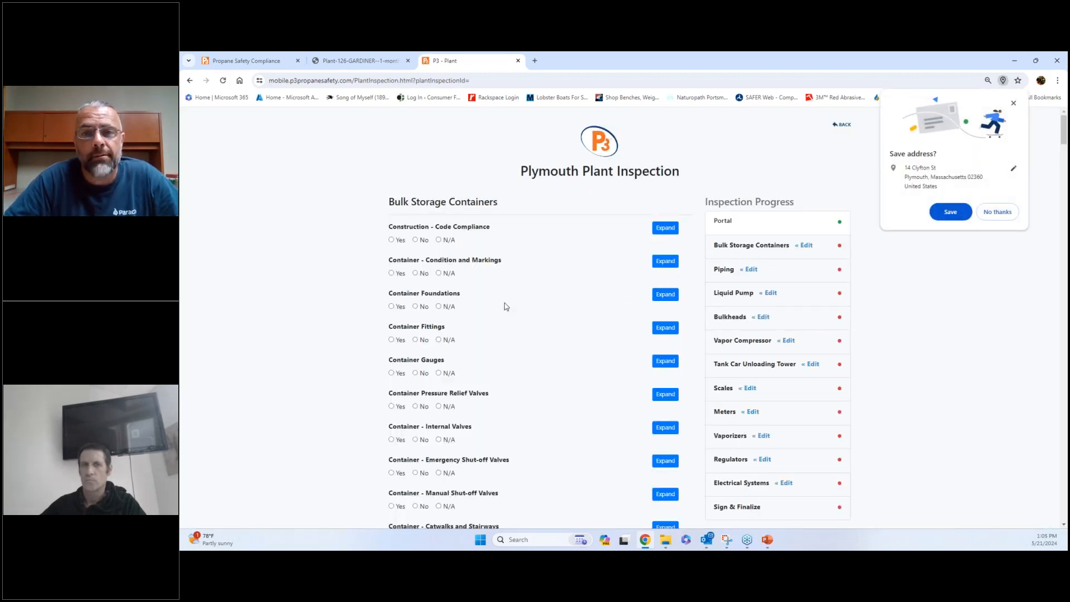
{"action": "mouse_move", "coordinate": [336, 304]}
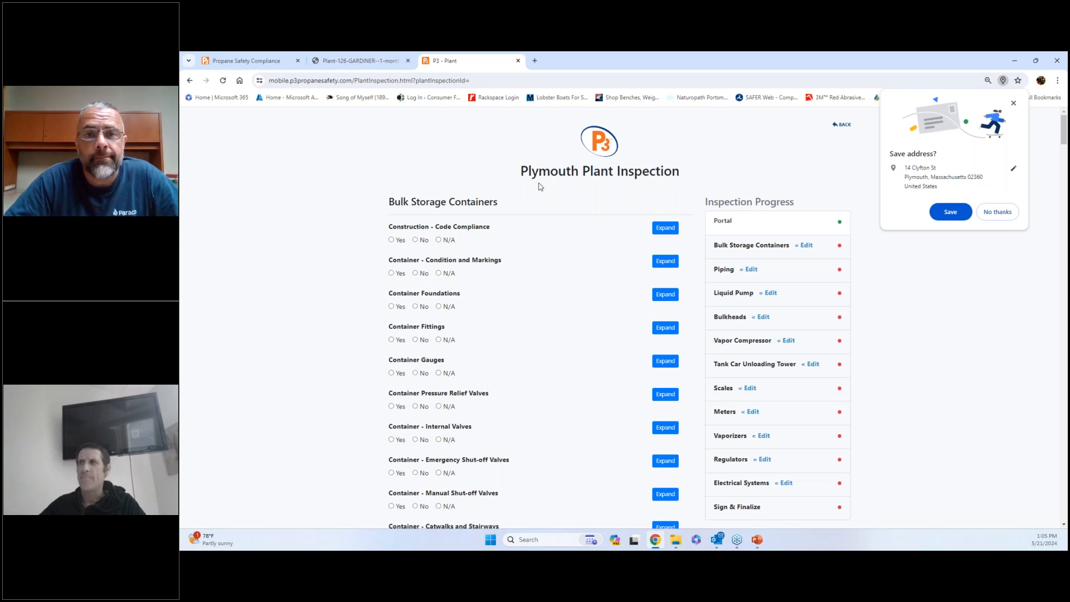
{"action": "mouse_move", "coordinate": [574, 212]}
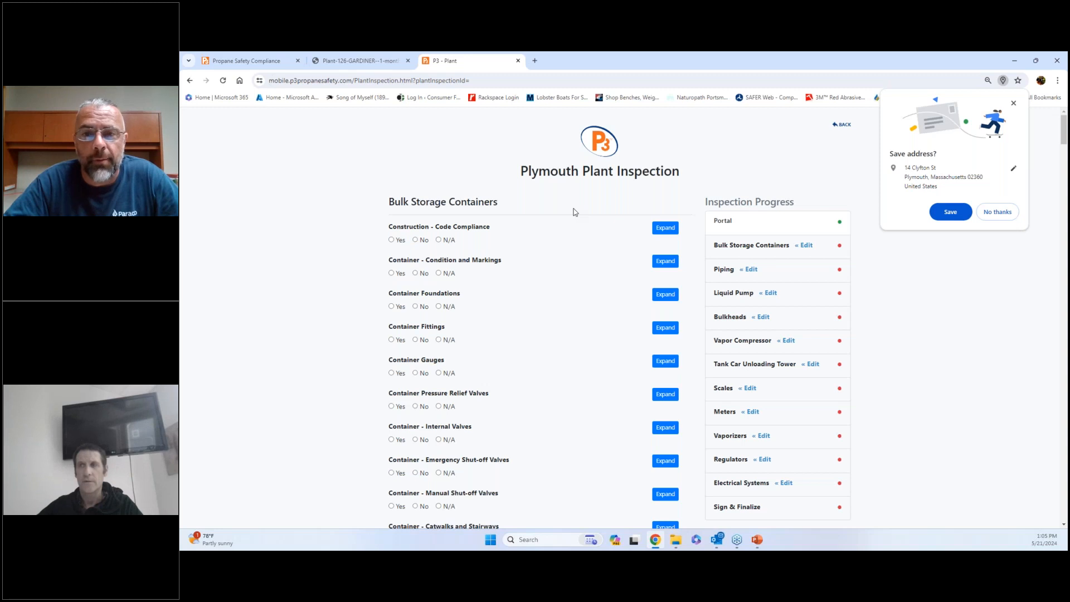
{"action": "mouse_move", "coordinate": [549, 158]}
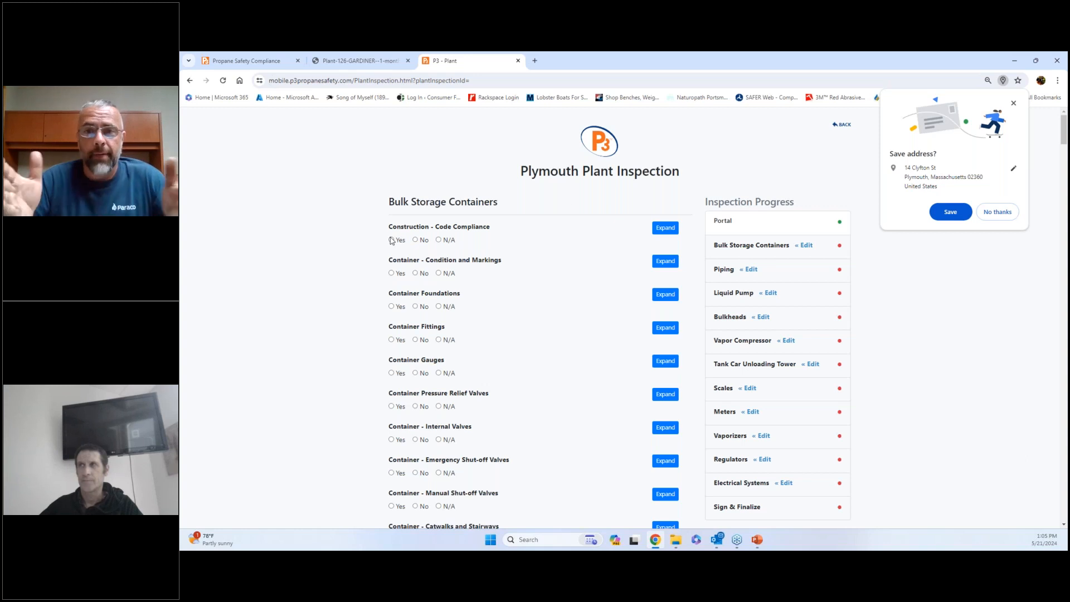
- Answer Yes for Code Compliance and scroll down the Bulk Storage Containers checklist
{"action": "left_click", "coordinate": [392, 272]}
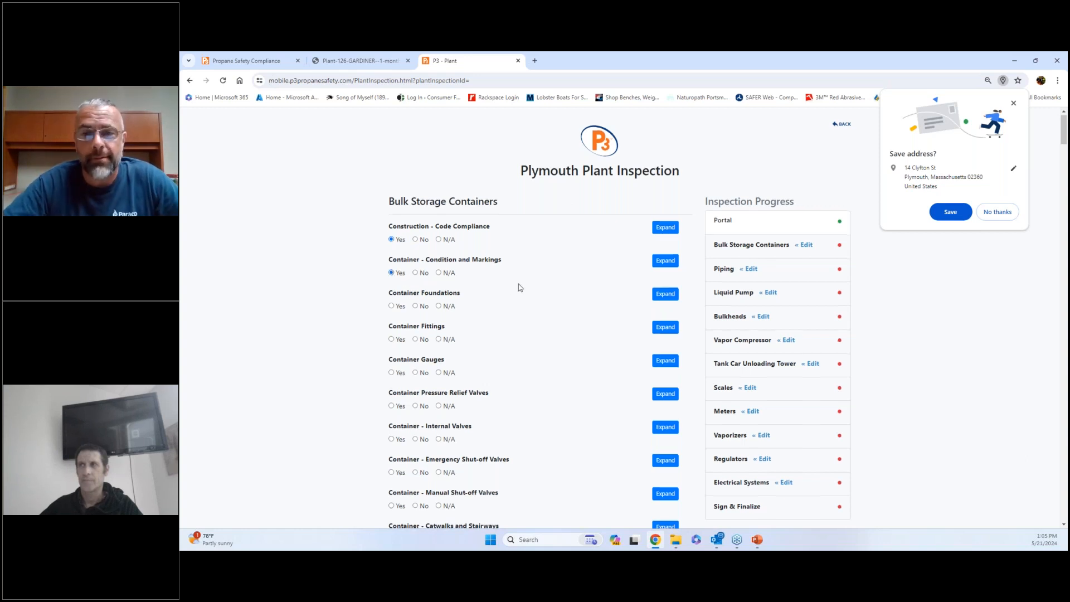
{"action": "scroll", "scroll_direction": "down", "scroll_amount": 3}
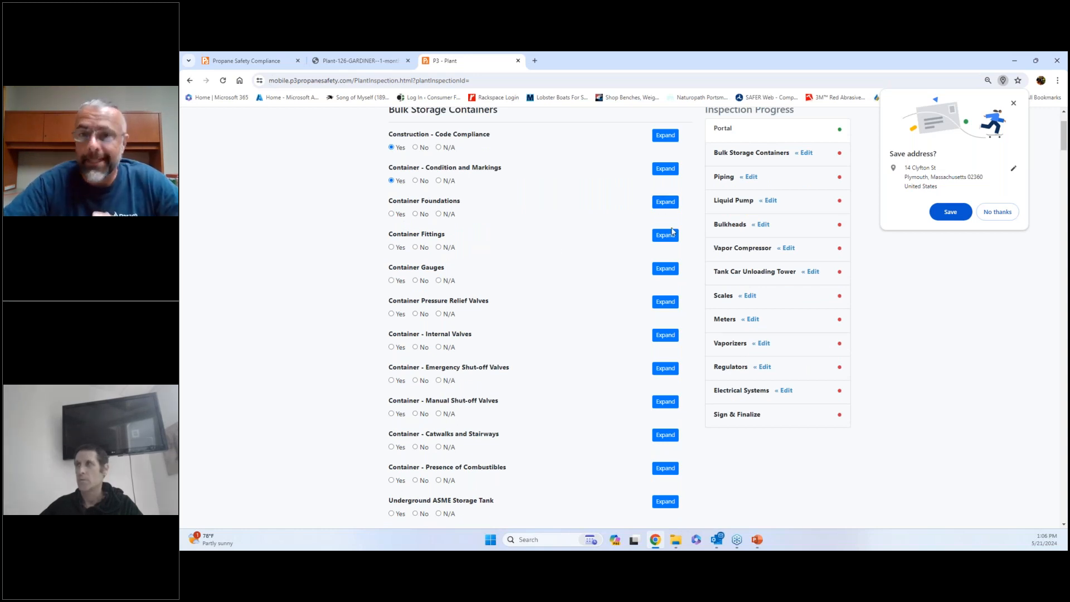
- Expand Container Foundations and read, then dismiss, its help explanation
{"action": "left_click", "coordinate": [665, 202]}
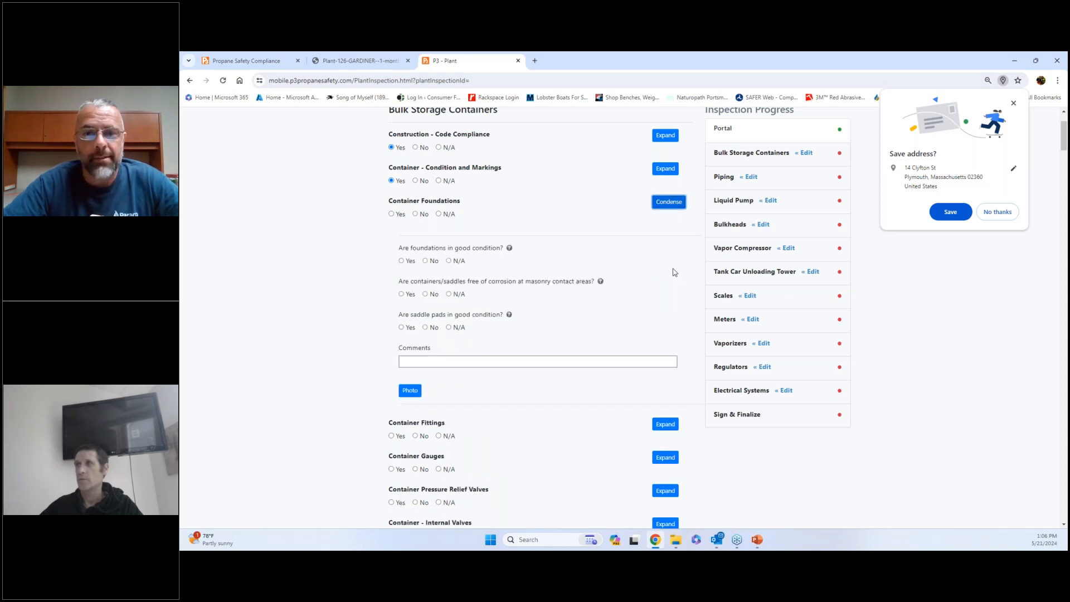
{"action": "left_click", "coordinate": [509, 247]}
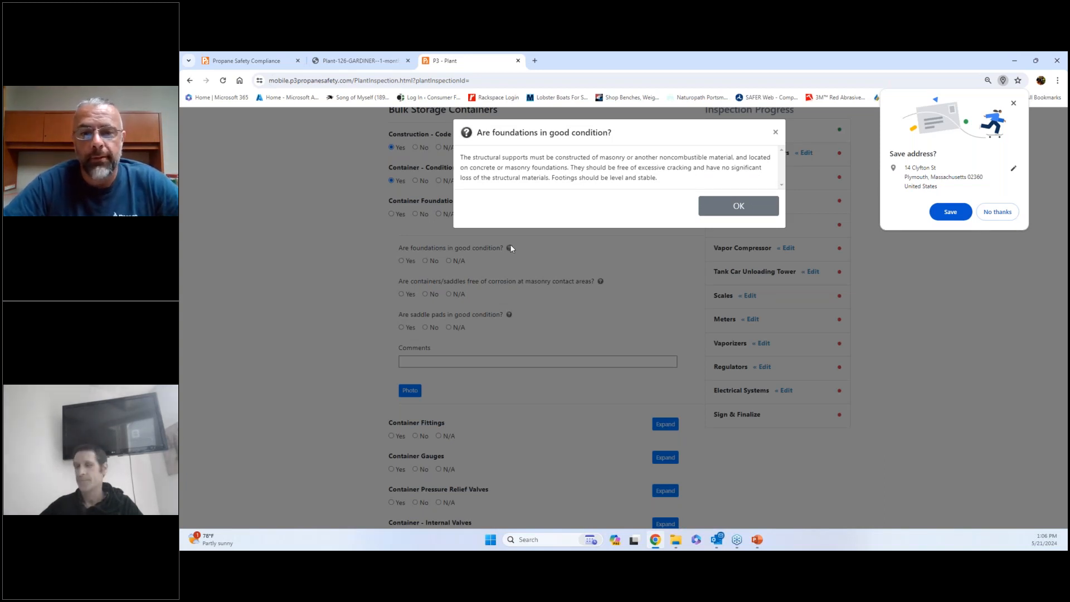
{"action": "mouse_move", "coordinate": [494, 248]}
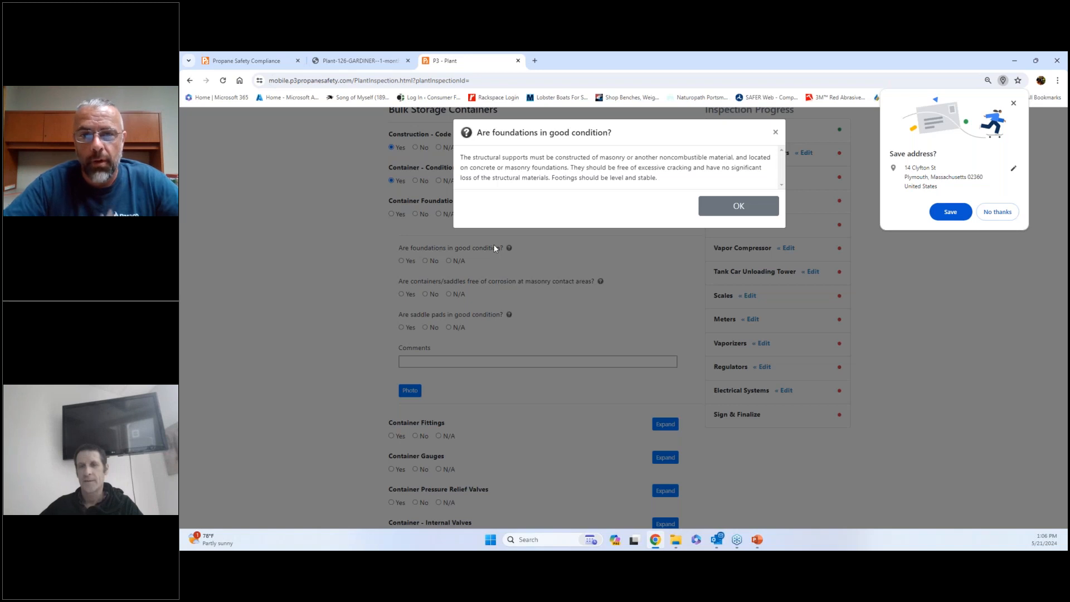
{"action": "mouse_move", "coordinate": [506, 240]}
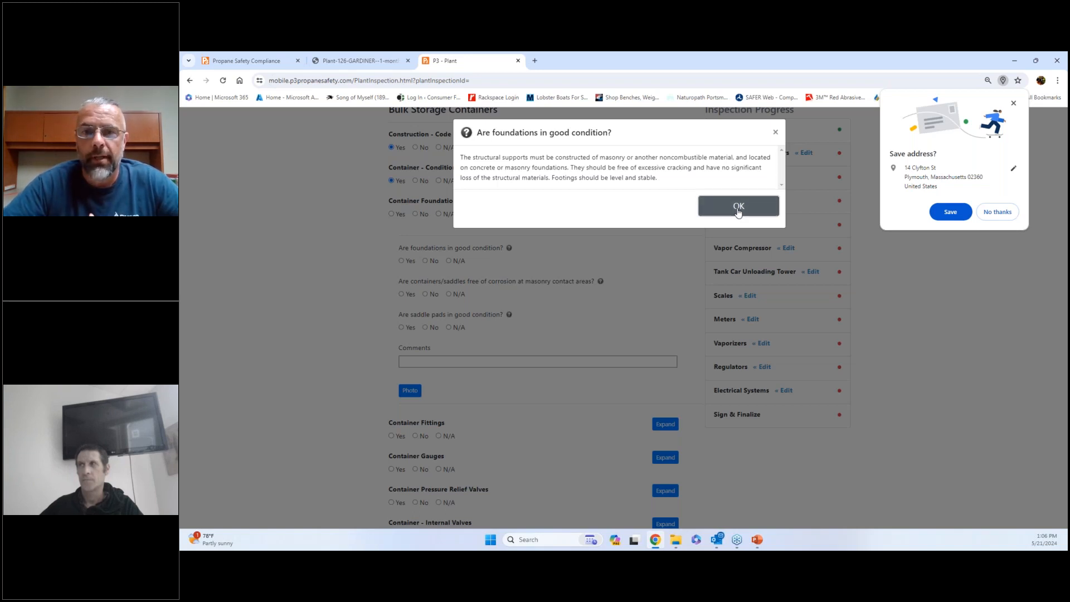
{"action": "left_click", "coordinate": [738, 206]}
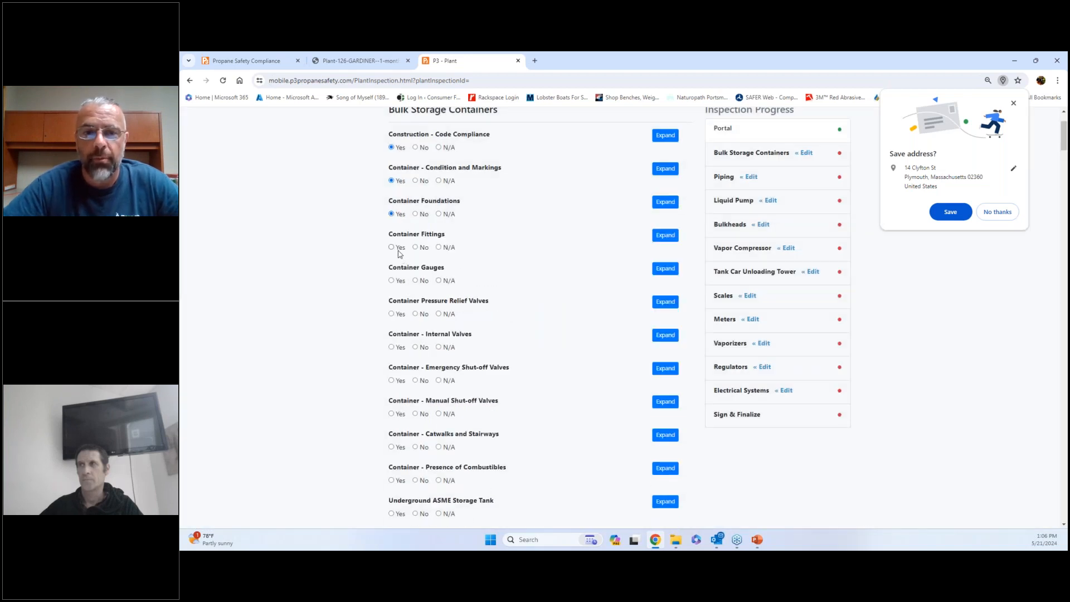
- Answer Yes for Container Fittings and view the Container Gauges thermometer and liquid level guidance
{"action": "left_click", "coordinate": [391, 247]}
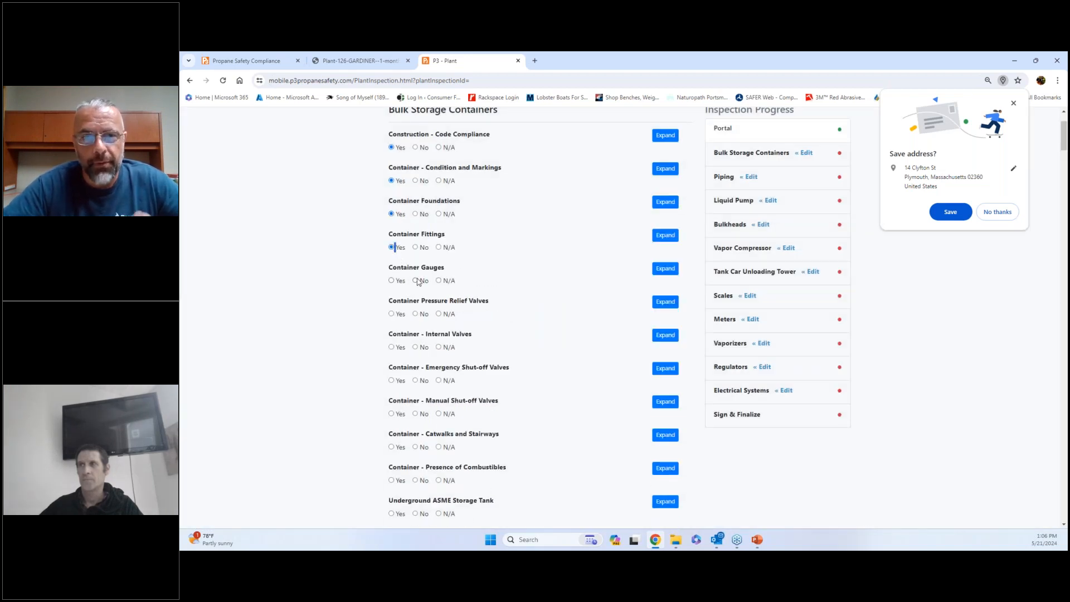
{"action": "left_click", "coordinate": [665, 268]}
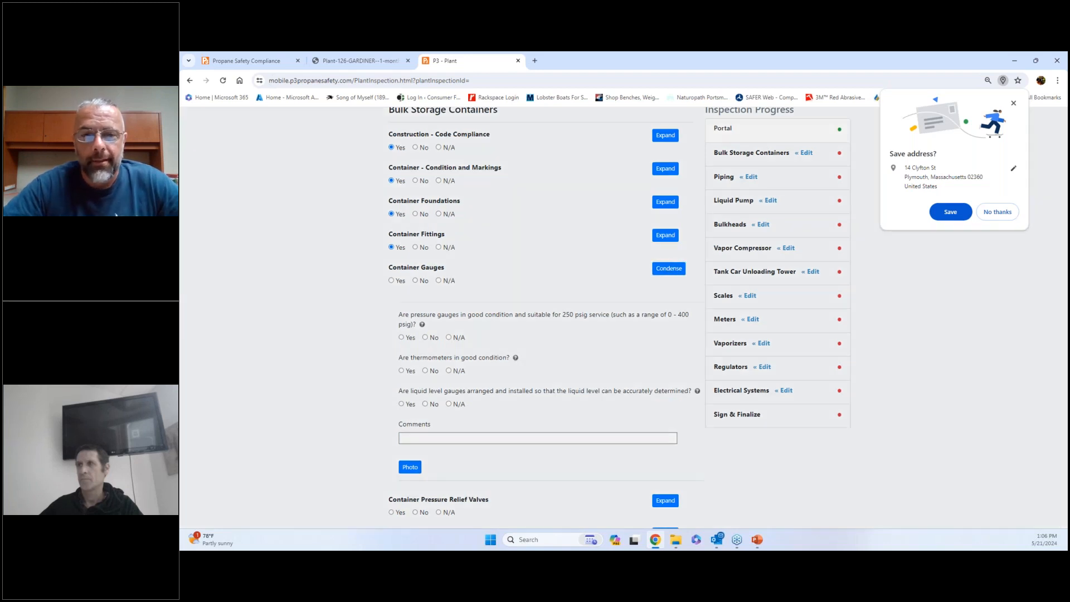
{"action": "left_click", "coordinate": [515, 357]}
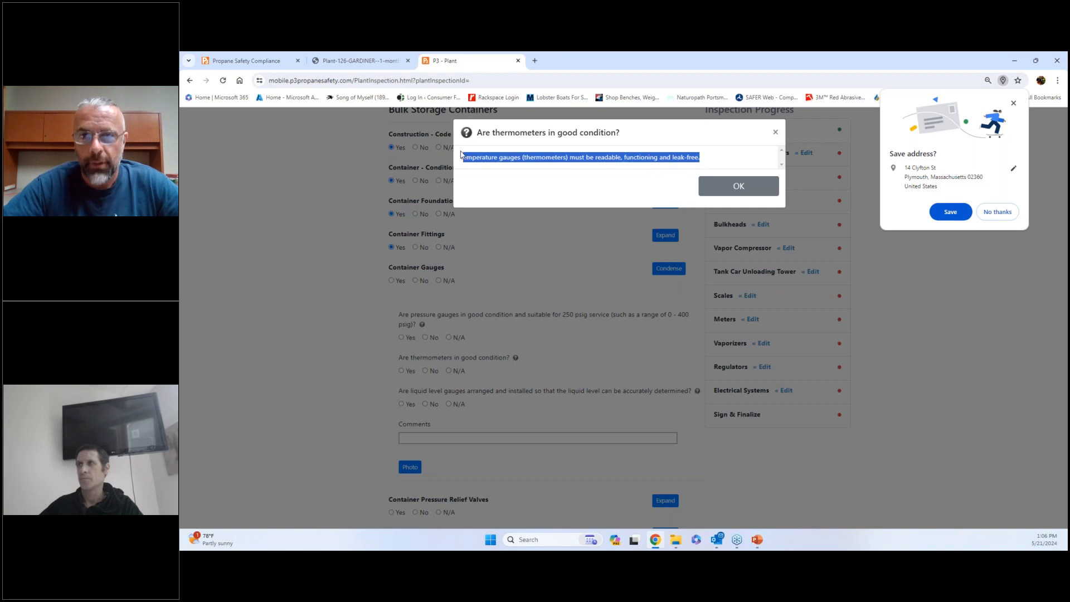
{"action": "left_click", "coordinate": [739, 186]}
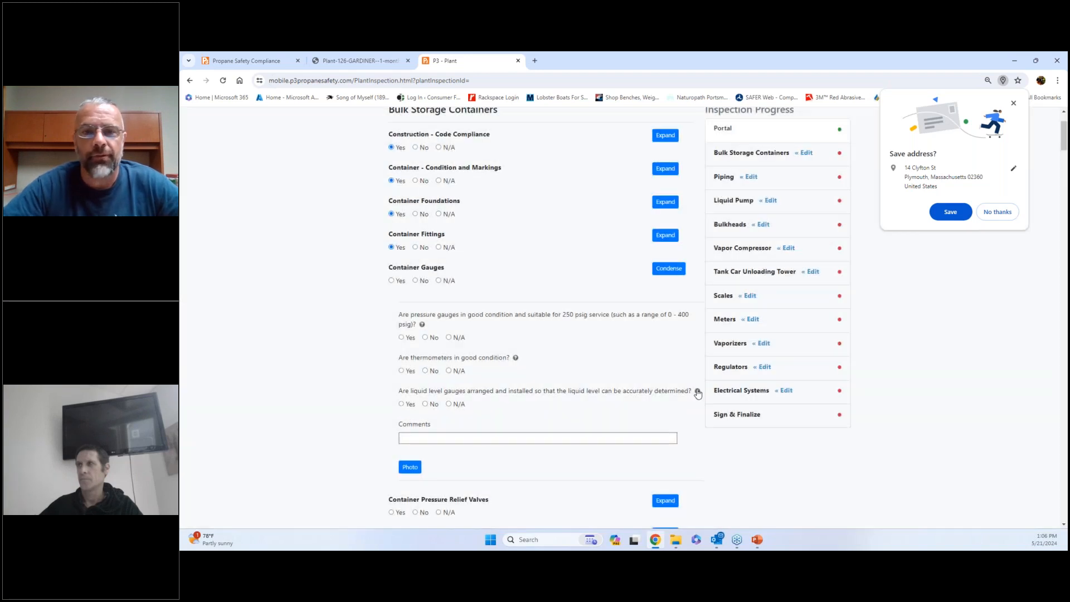
{"action": "left_click", "coordinate": [697, 391]}
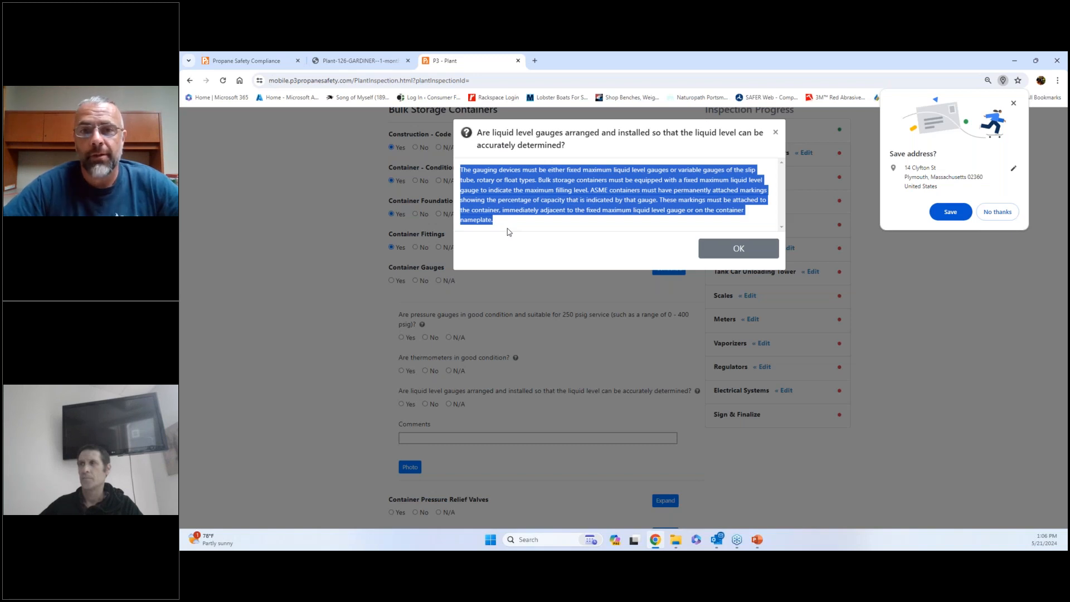
- Close the liquid level help popup and return to the Propane Safety Compliance tab
{"action": "left_click", "coordinate": [512, 256]}
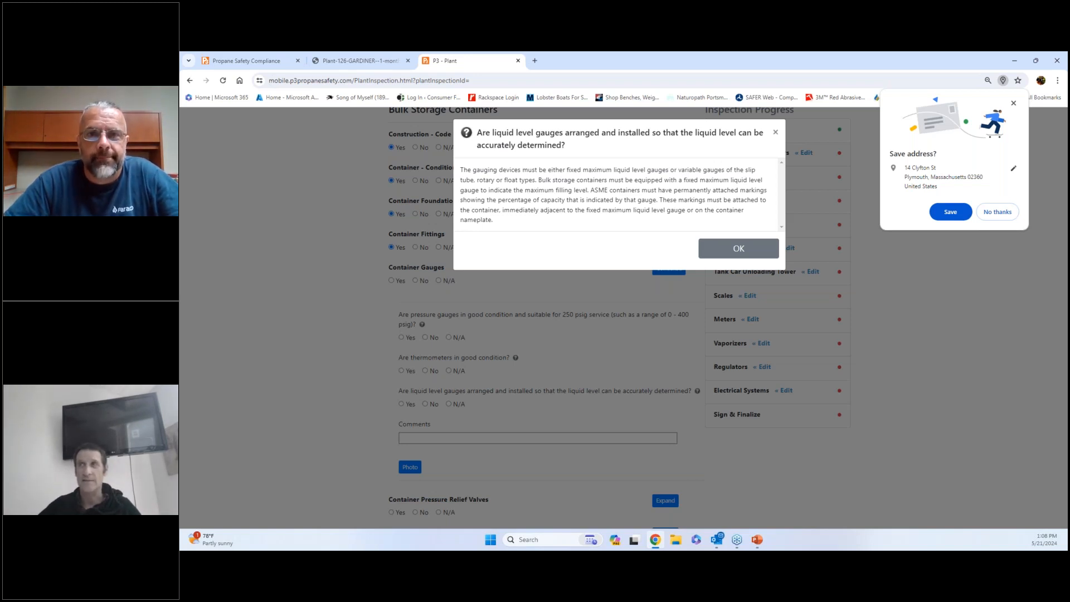
{"action": "left_click", "coordinate": [247, 60]}
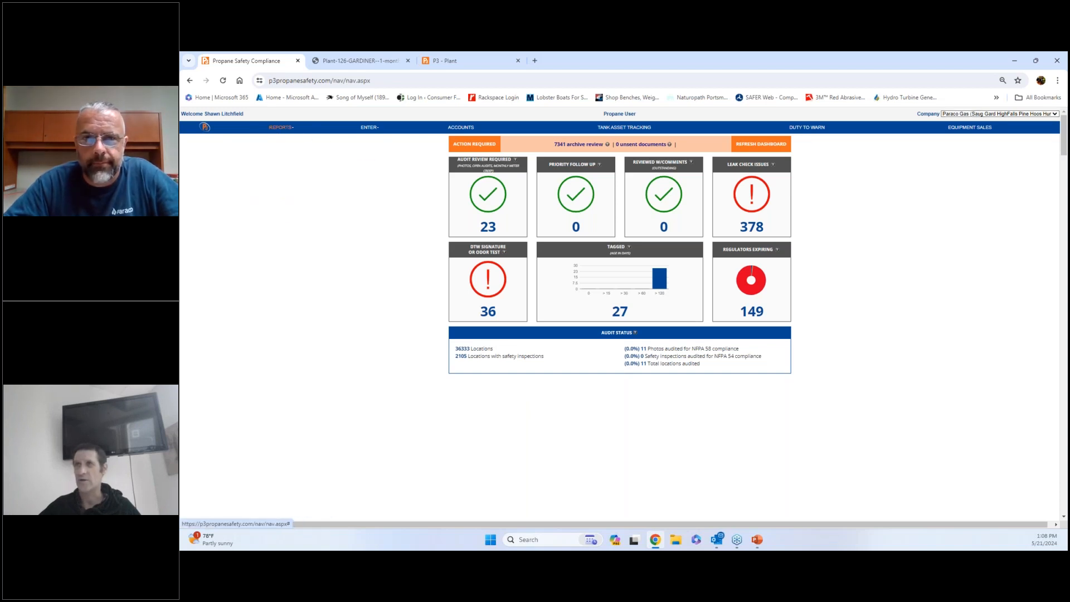
- Switch the company to Paraco and open the multi-location Bulk Plant reporting map
{"action": "left_click", "coordinate": [1015, 115]}
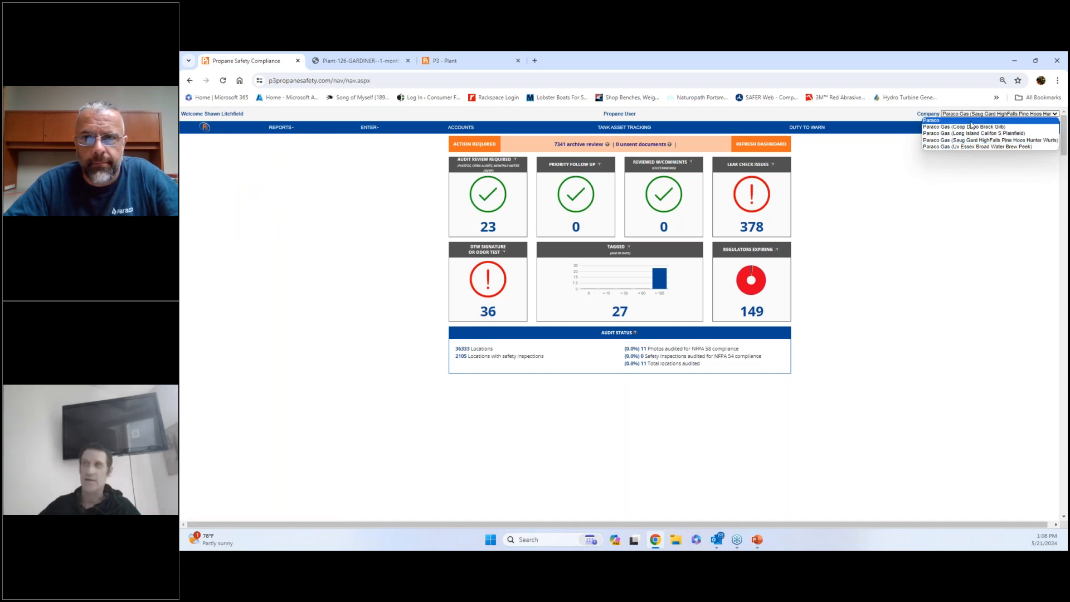
{"action": "left_click", "coordinate": [930, 122]}
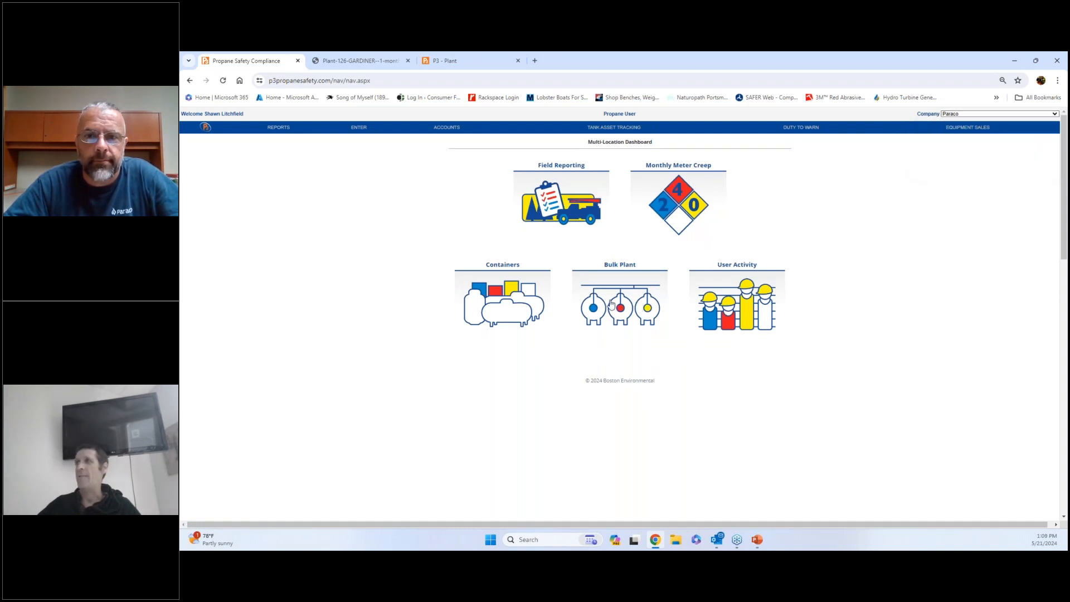
{"action": "left_click", "coordinate": [619, 302]}
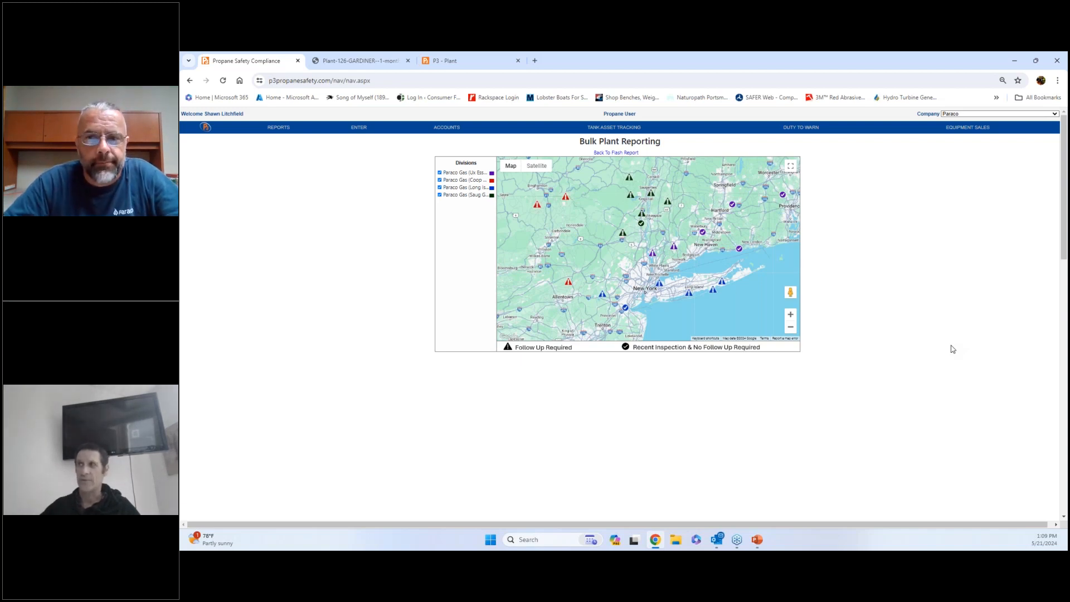
{"action": "scroll", "scroll_direction": "down", "scroll_amount": 3}
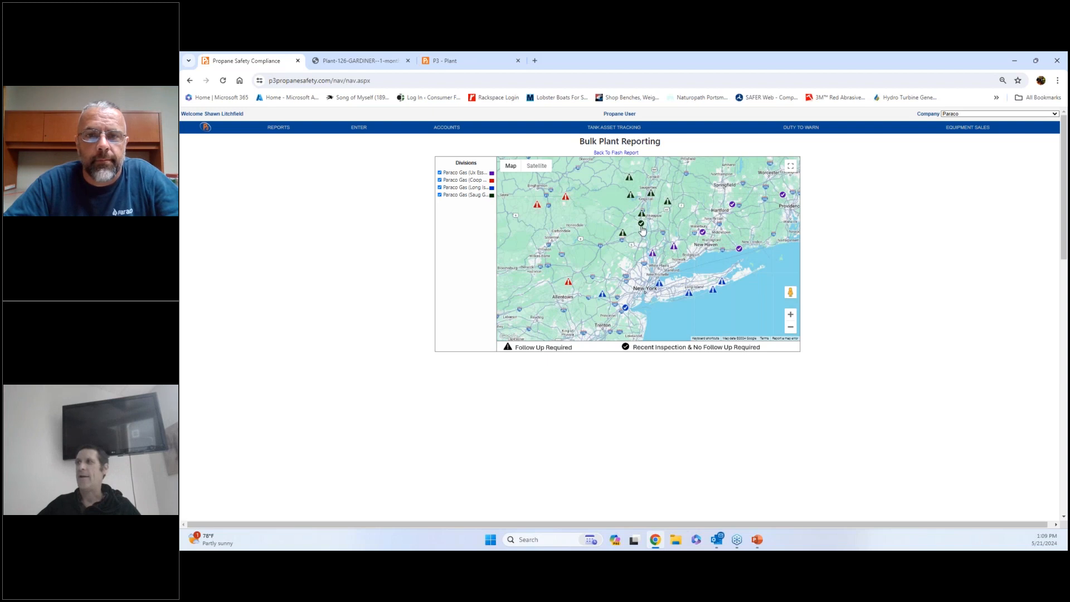
{"action": "mouse_move", "coordinate": [638, 225]}
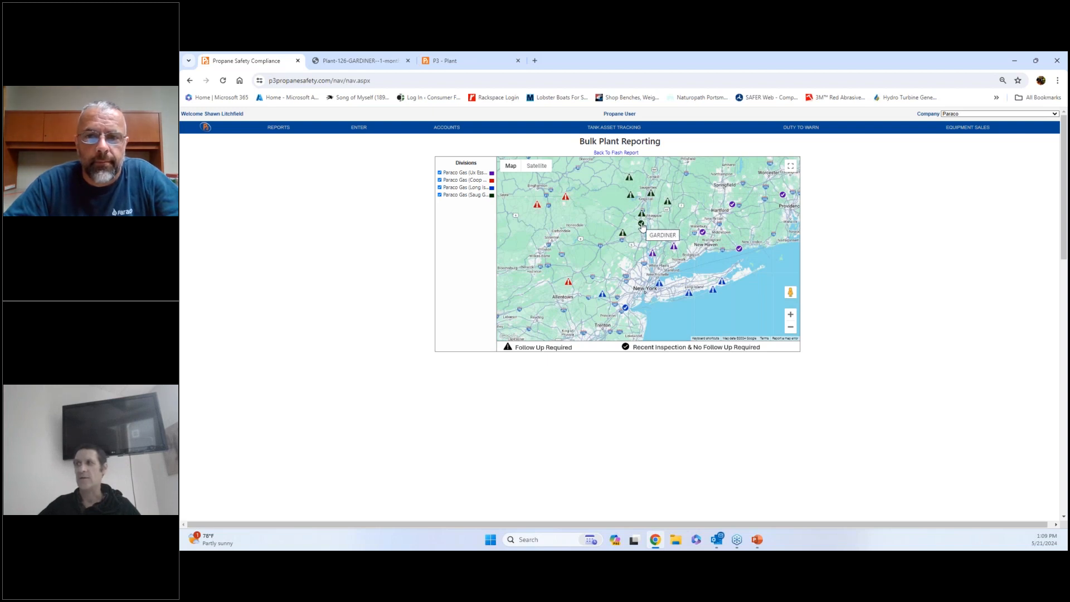
- Open the Gardiner plant's details from its map marker and enlarge the two-tank photo
{"action": "left_click", "coordinate": [642, 224]}
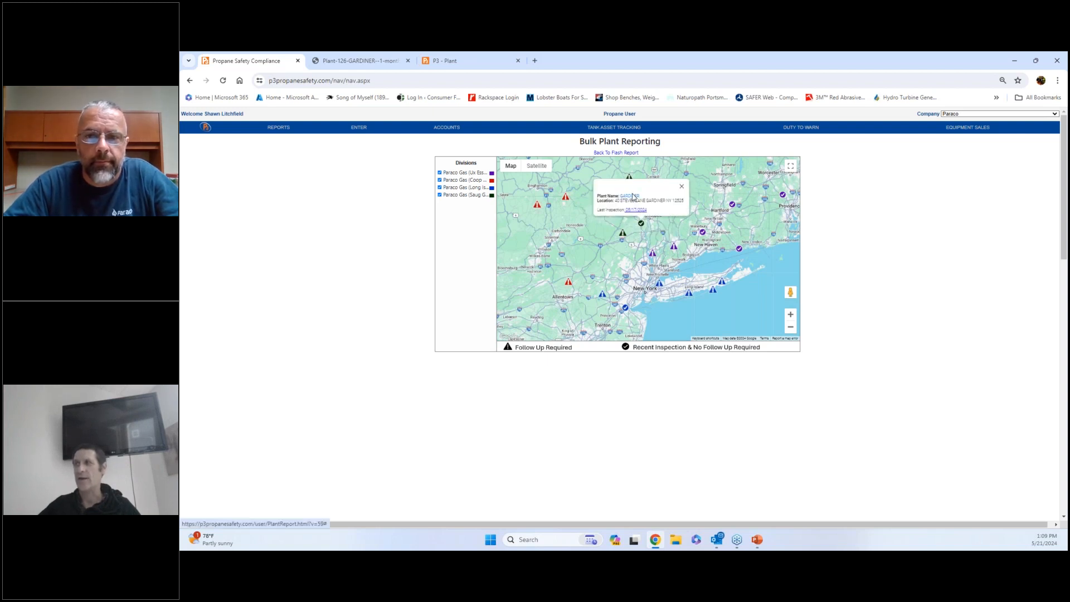
{"action": "left_click", "coordinate": [633, 189]}
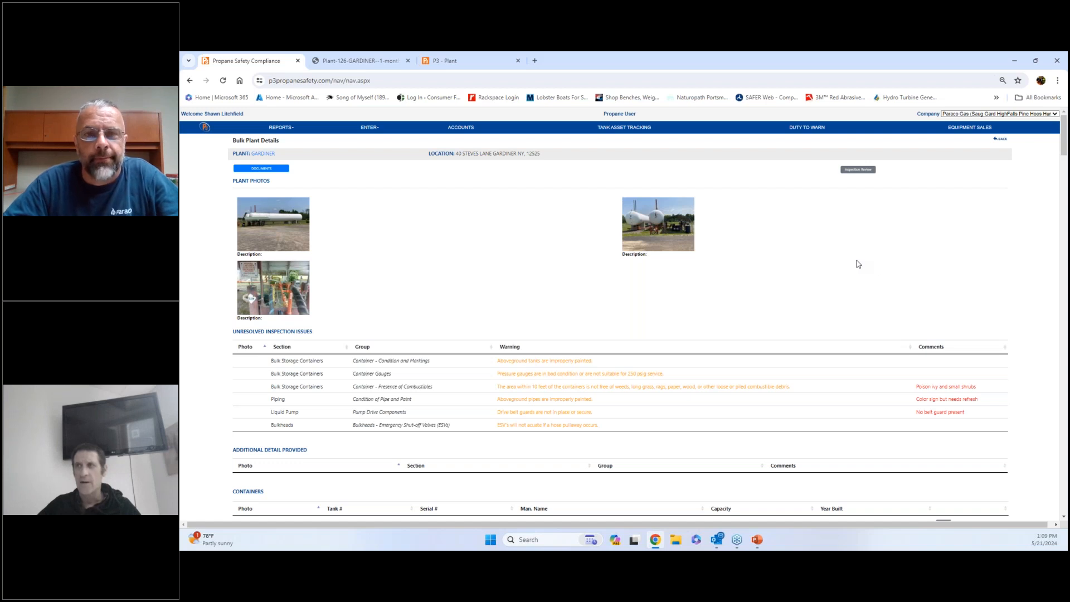
{"action": "mouse_move", "coordinate": [855, 263]}
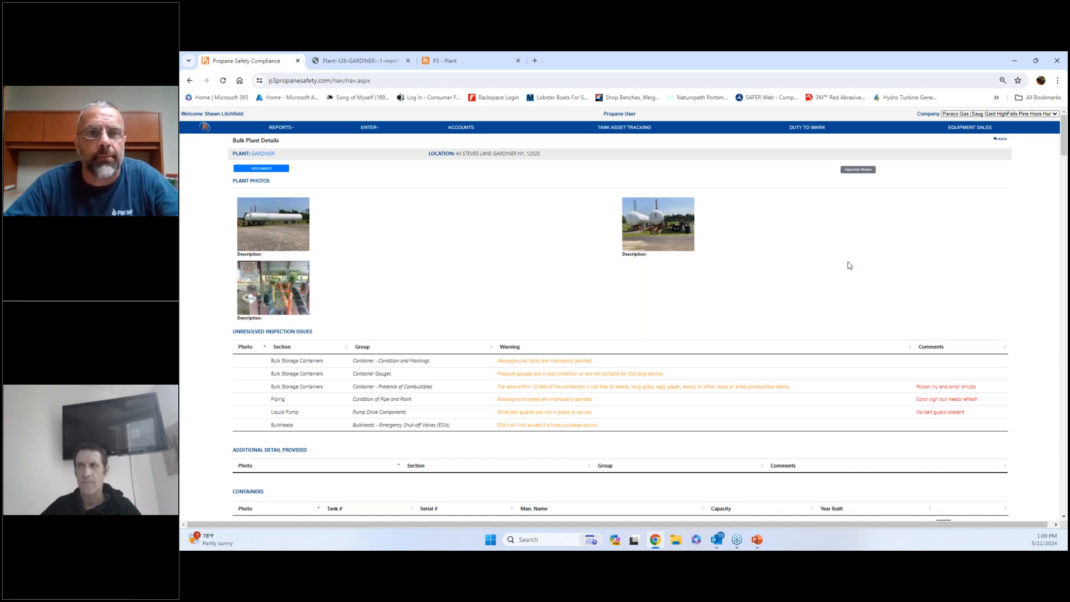
{"action": "left_click", "coordinate": [273, 223]}
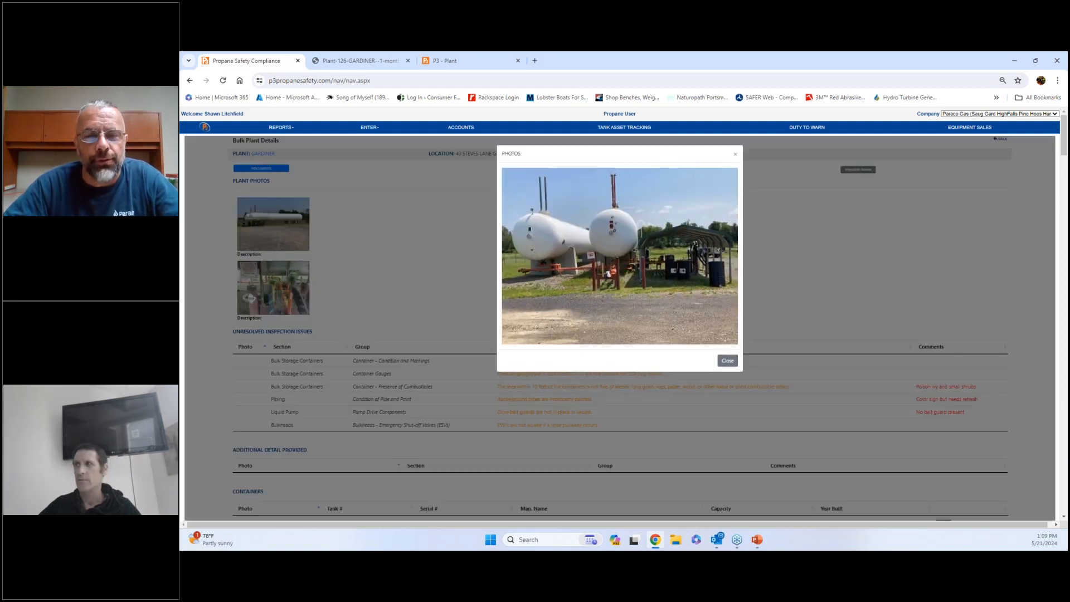
- Close the enlarged photo of Gardiner's two storage tanks
{"action": "left_click", "coordinate": [727, 360]}
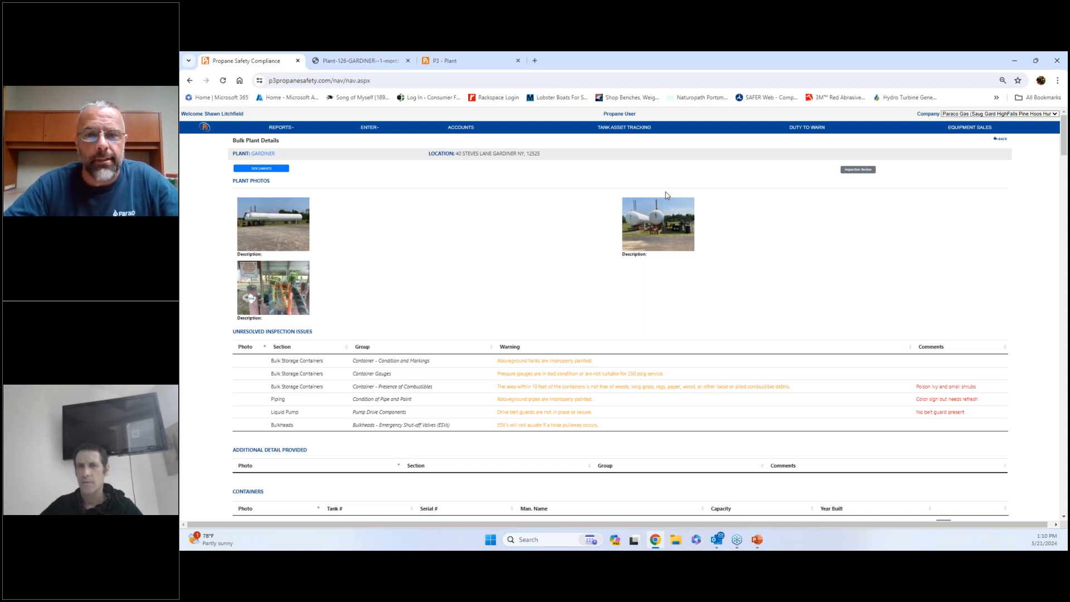
{"action": "mouse_move", "coordinate": [664, 223]}
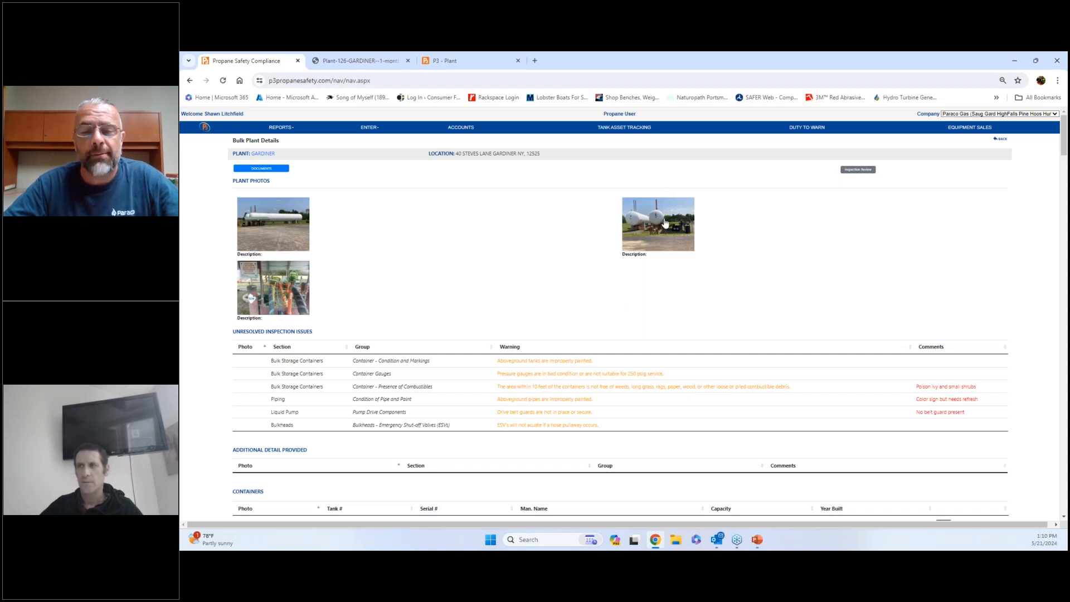
{"action": "mouse_move", "coordinate": [569, 231]}
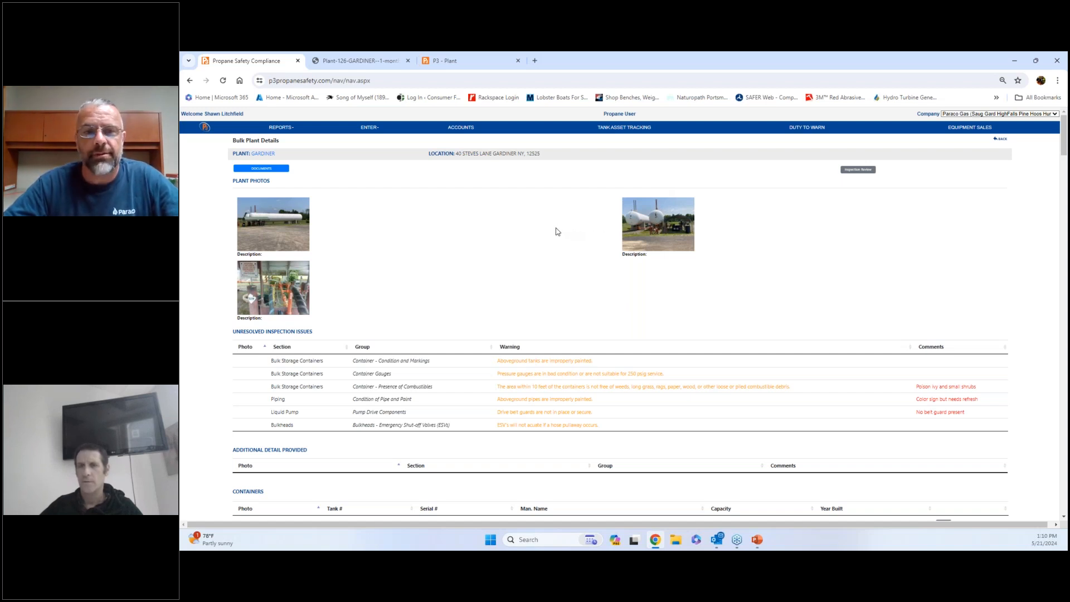
{"action": "mouse_move", "coordinate": [518, 218]}
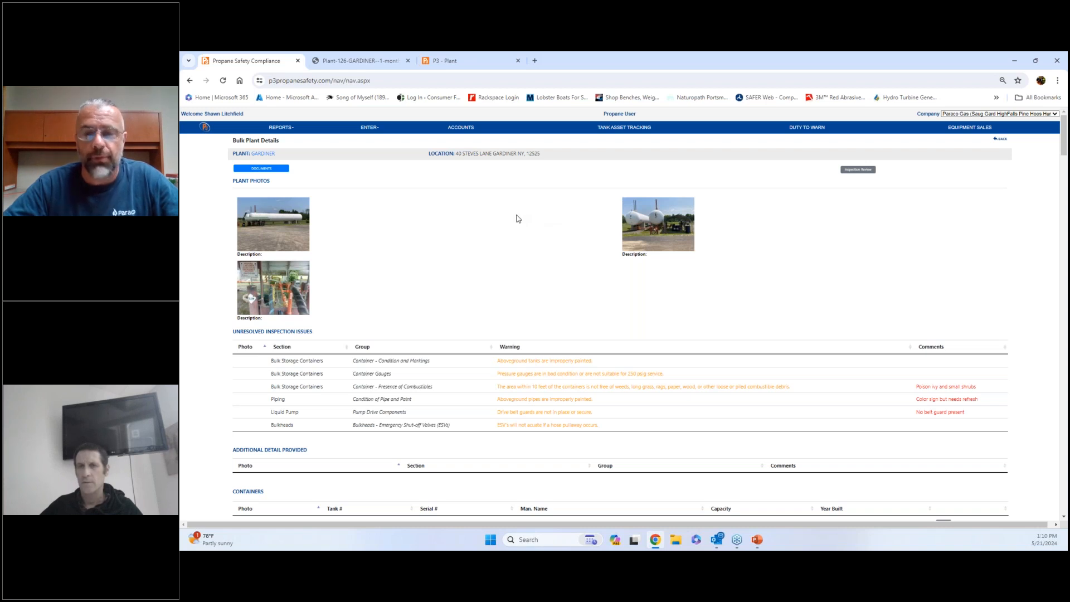
{"action": "mouse_move", "coordinate": [502, 220]}
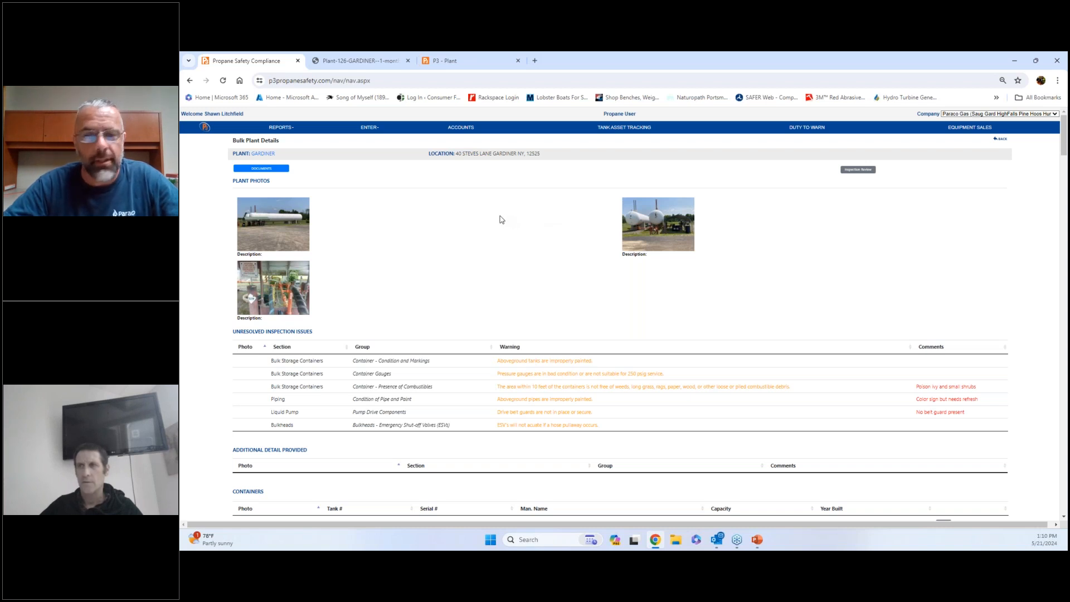
{"action": "mouse_move", "coordinate": [469, 220]}
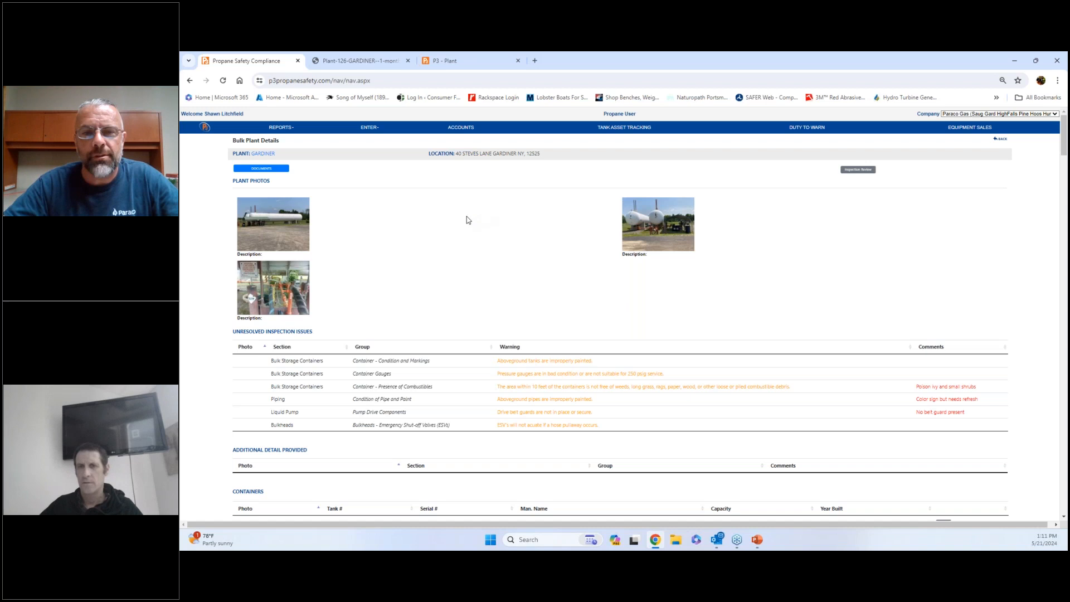
{"action": "mouse_move", "coordinate": [462, 205]}
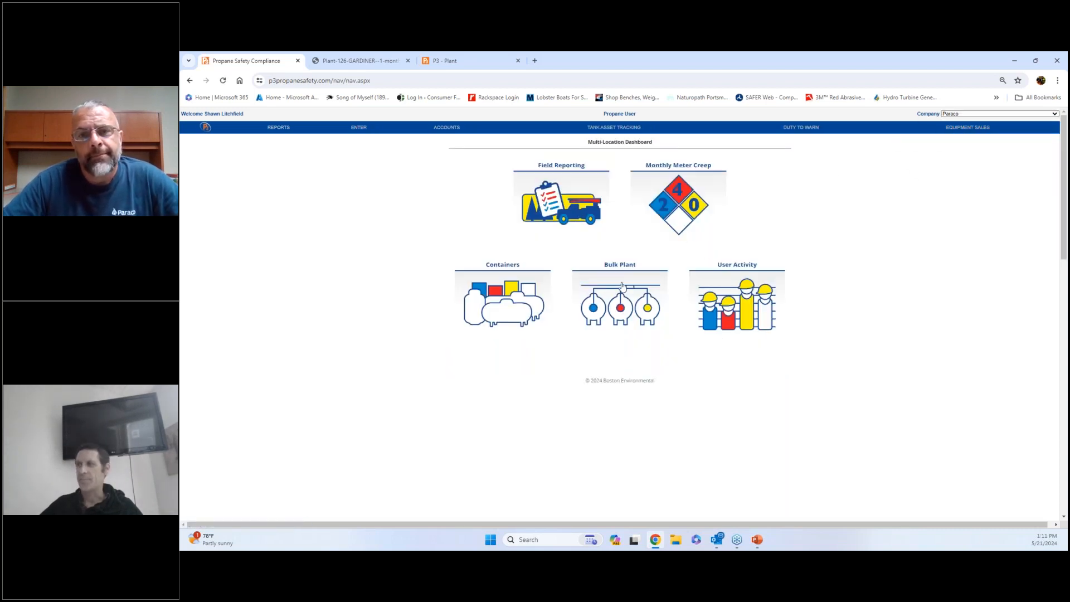
- Open Bulk Plant reporting for all divisions and show it as a list table
{"action": "left_click", "coordinate": [619, 302]}
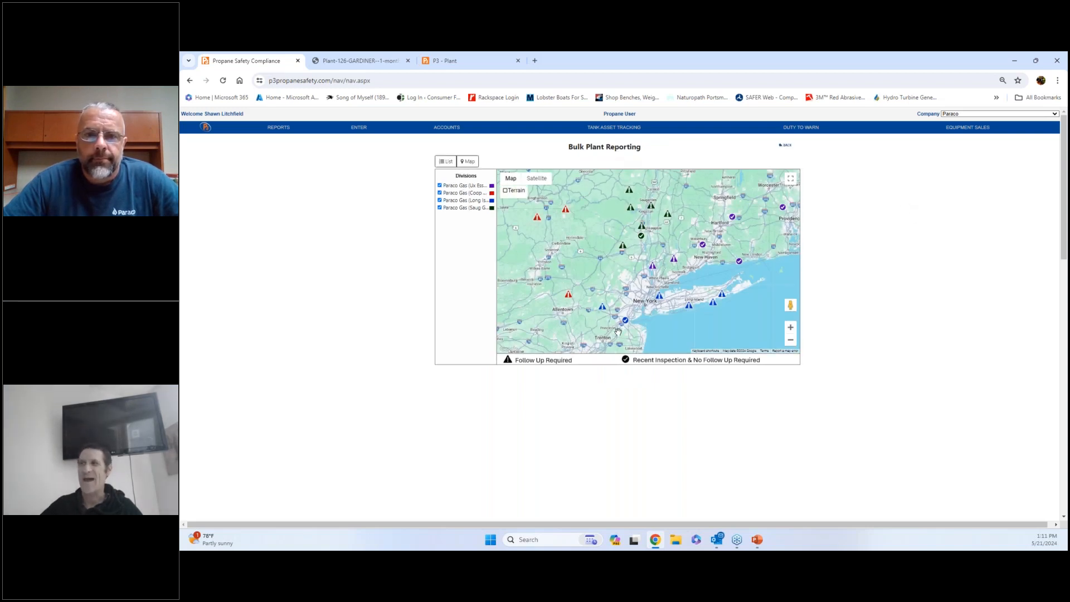
{"action": "left_click", "coordinate": [445, 161]}
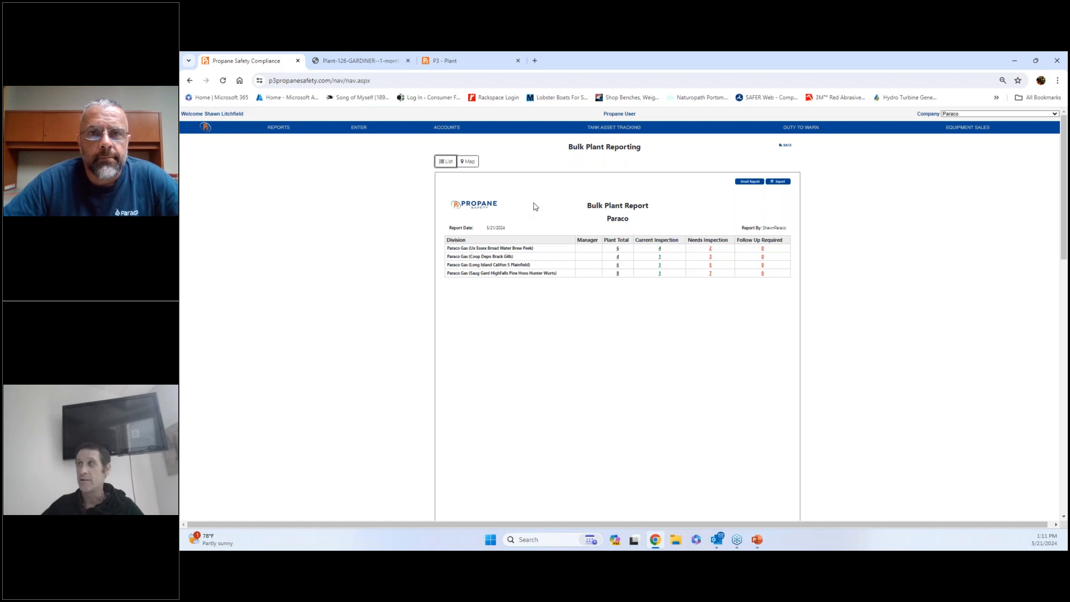
{"action": "mouse_move", "coordinate": [673, 199]}
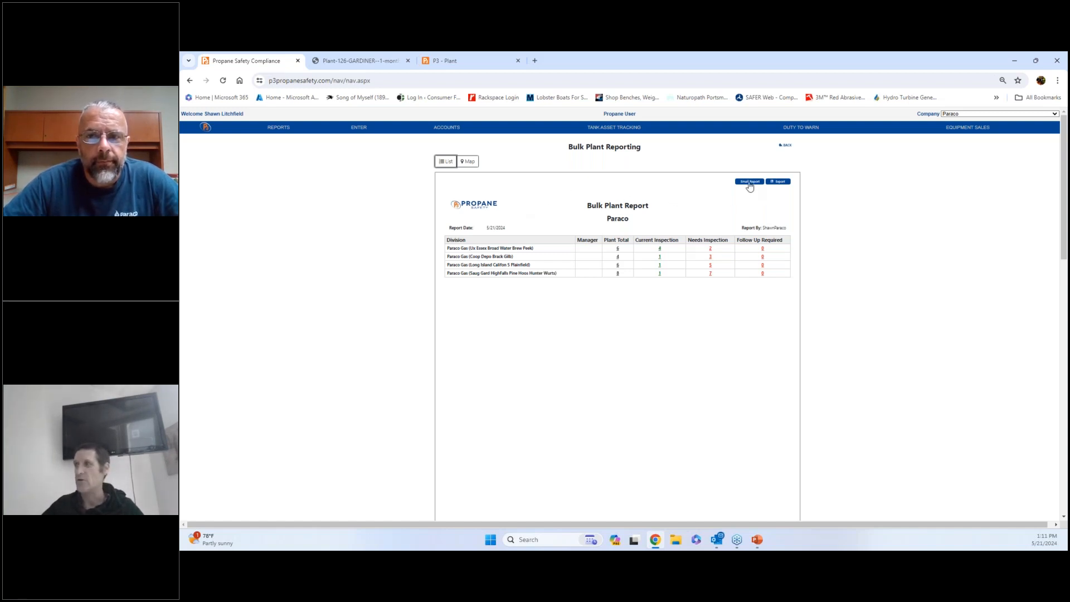
{"action": "mouse_move", "coordinate": [766, 195]}
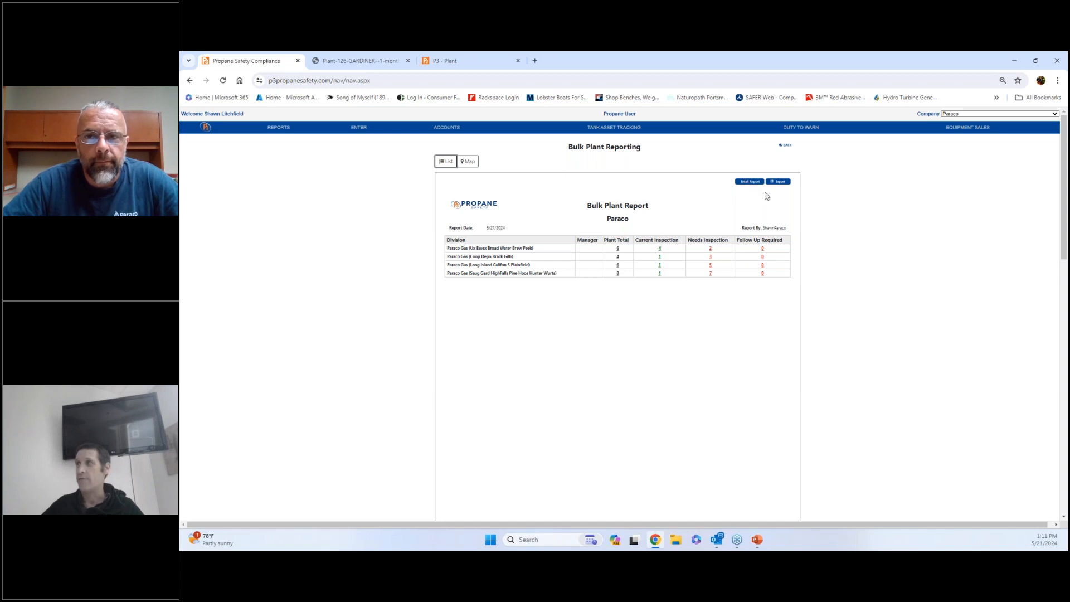
{"action": "mouse_move", "coordinate": [754, 185]}
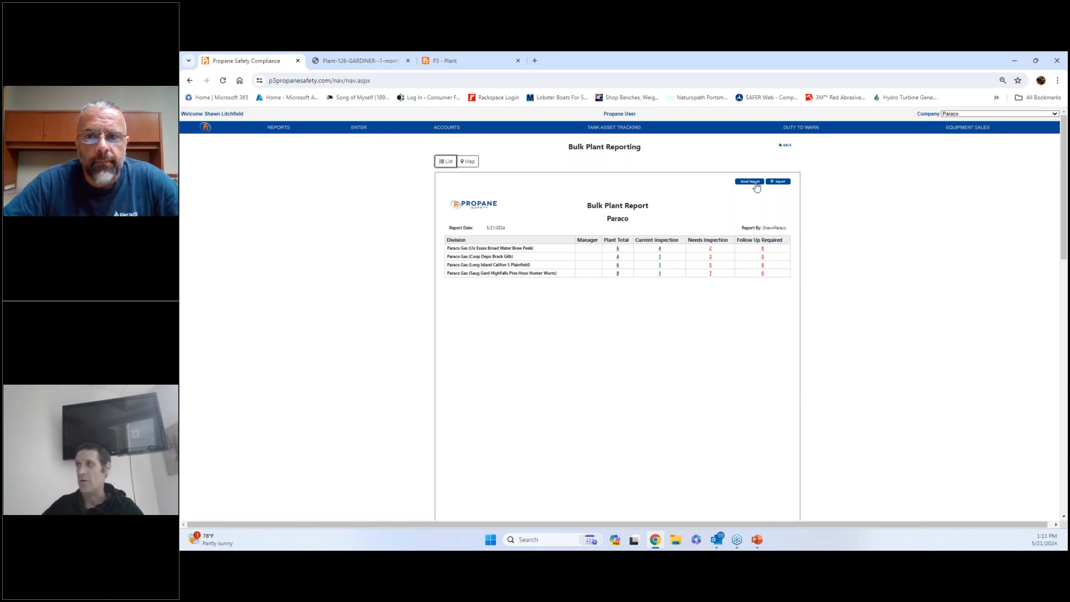
- Start a recurring email of the bulk plant report and begin filling in its details
{"action": "left_click", "coordinate": [750, 181]}
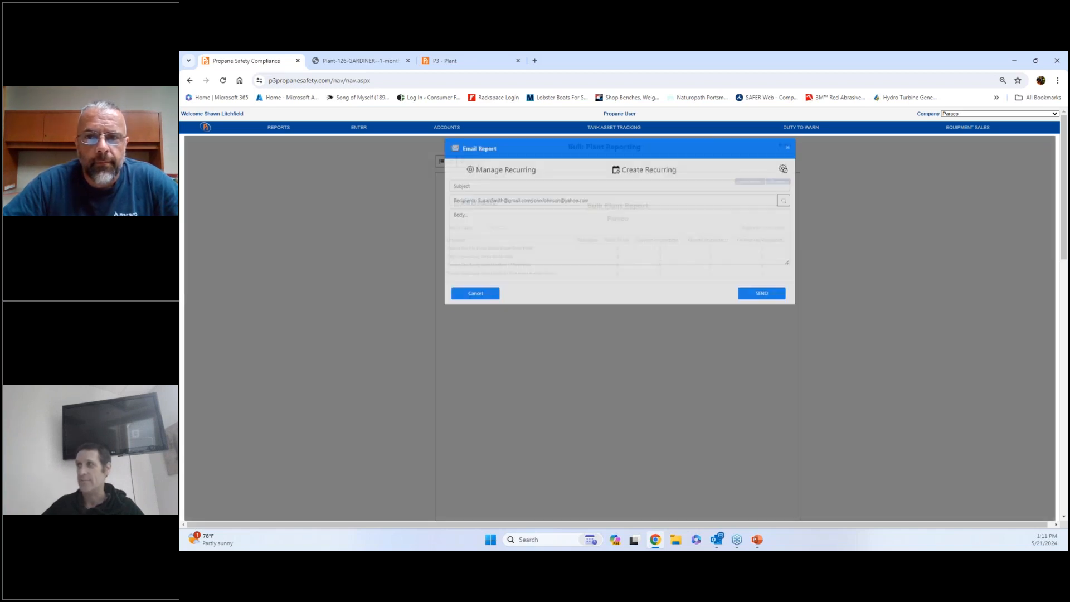
{"action": "left_click", "coordinate": [649, 169]}
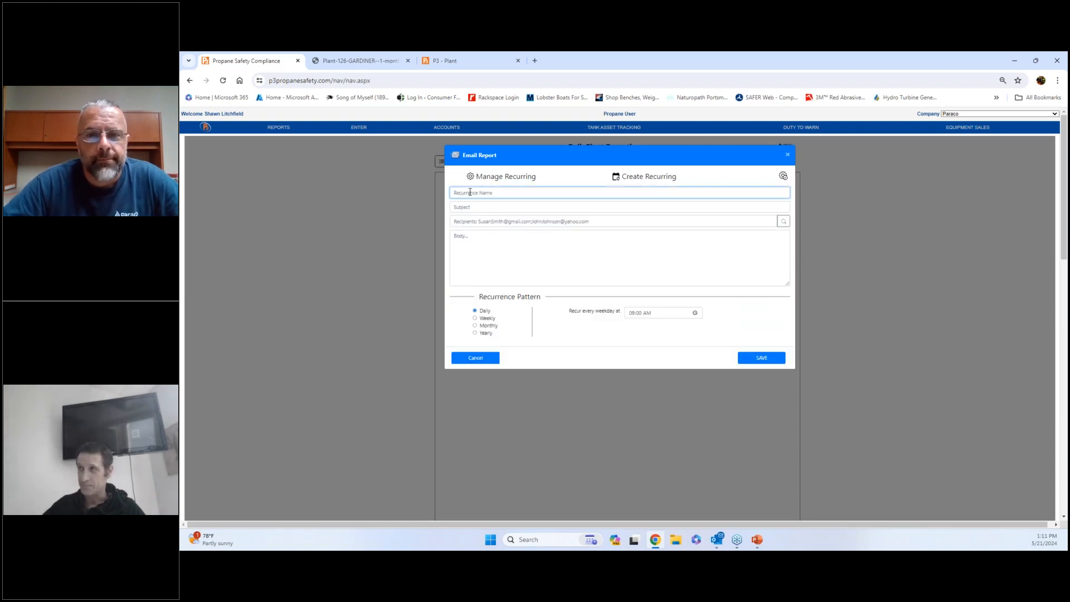
{"action": "left_click", "coordinate": [620, 207]}
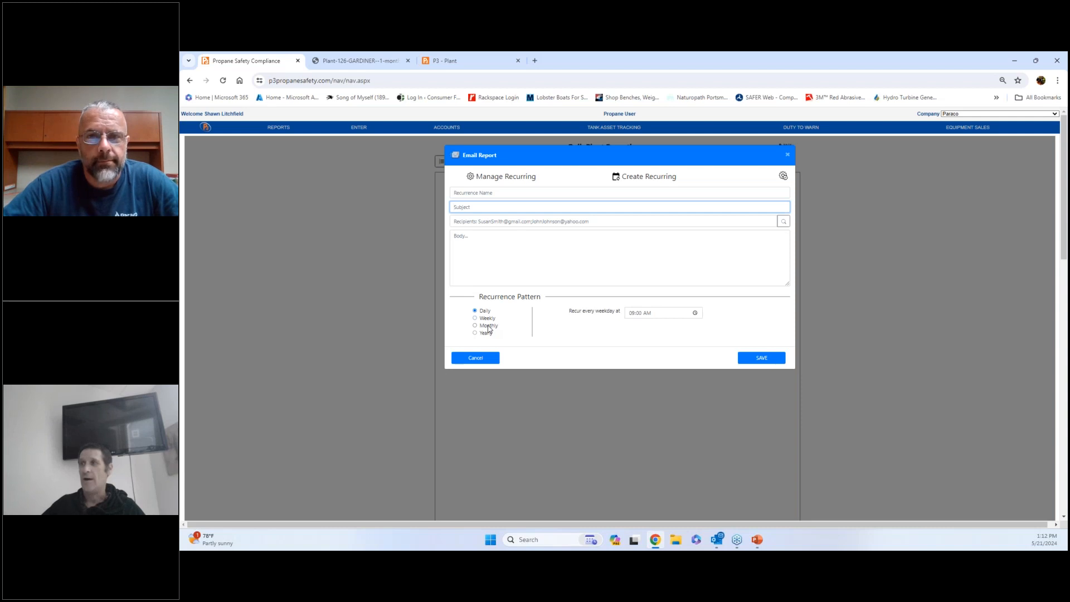
{"action": "mouse_move", "coordinate": [761, 342]}
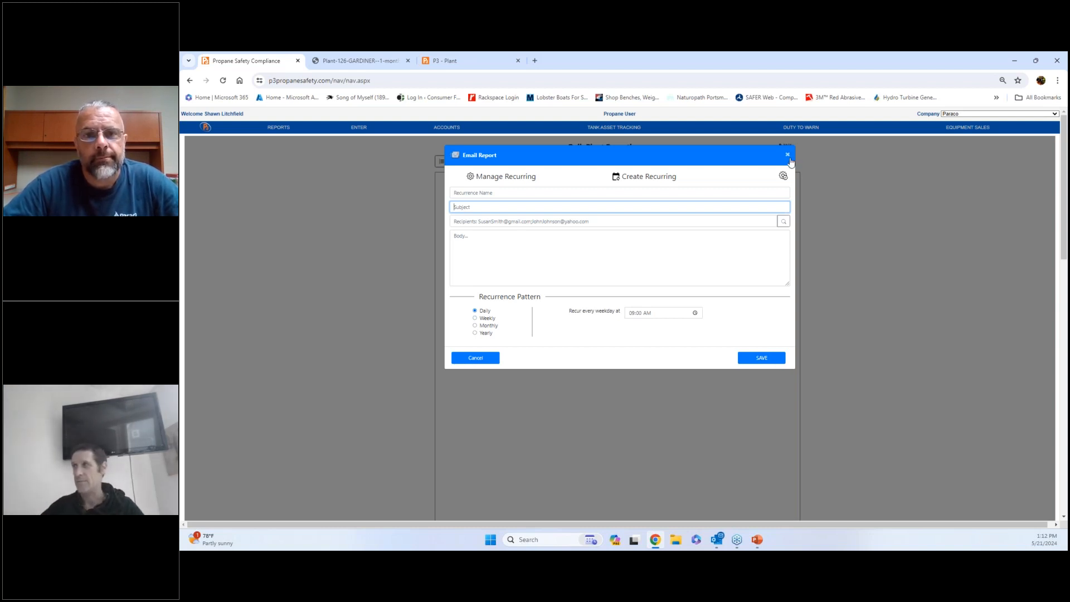
- Cancel the recurring email, switch the report back to the map, and reopen Gardiner's details
{"action": "left_click", "coordinate": [787, 154]}
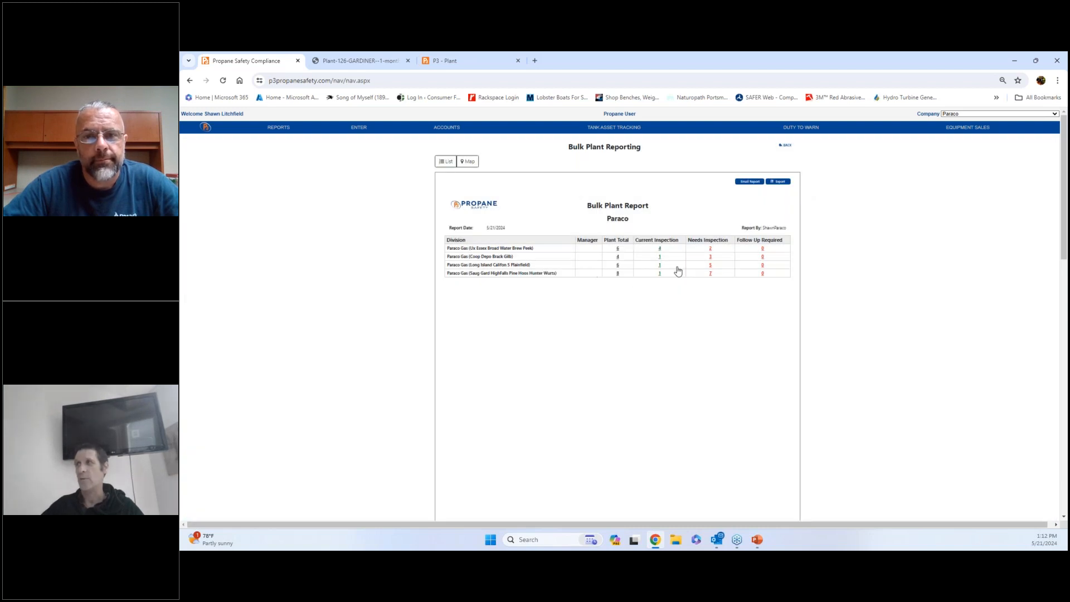
{"action": "mouse_move", "coordinate": [757, 276]}
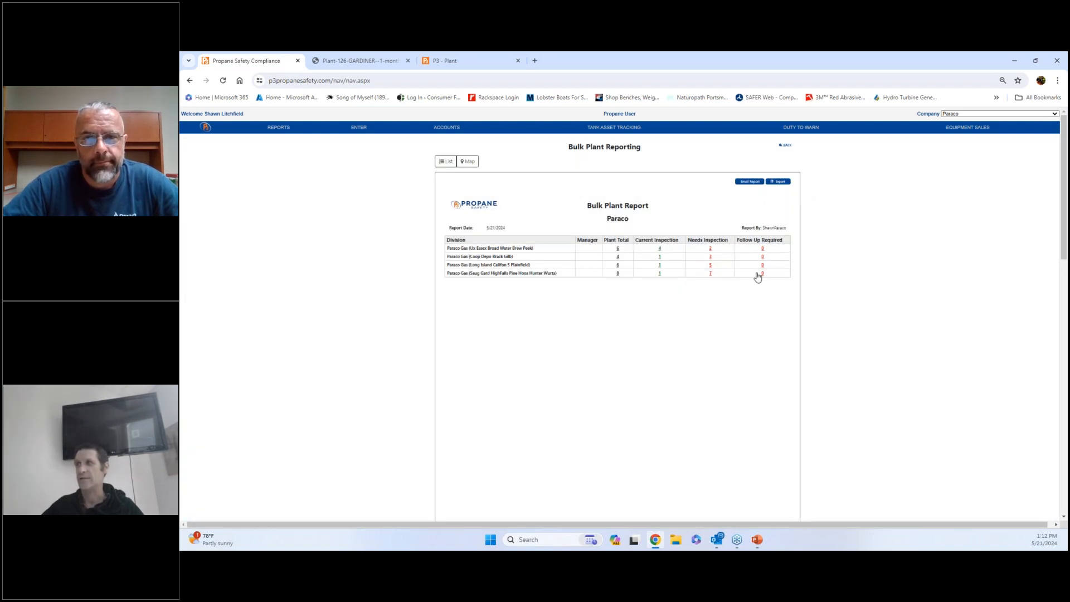
{"action": "mouse_move", "coordinate": [579, 252]}
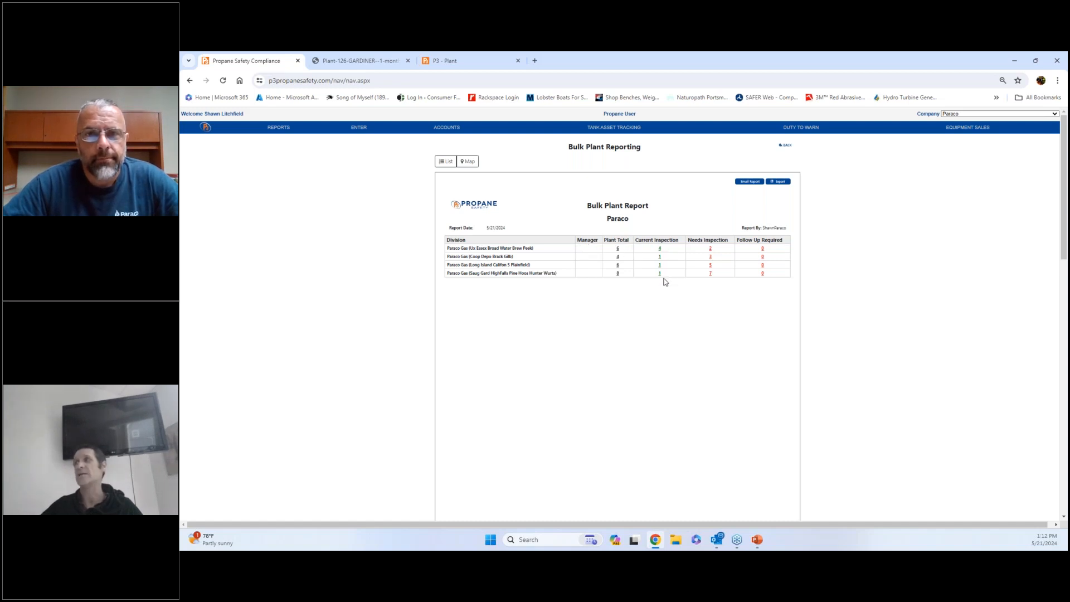
{"action": "mouse_move", "coordinate": [704, 271]}
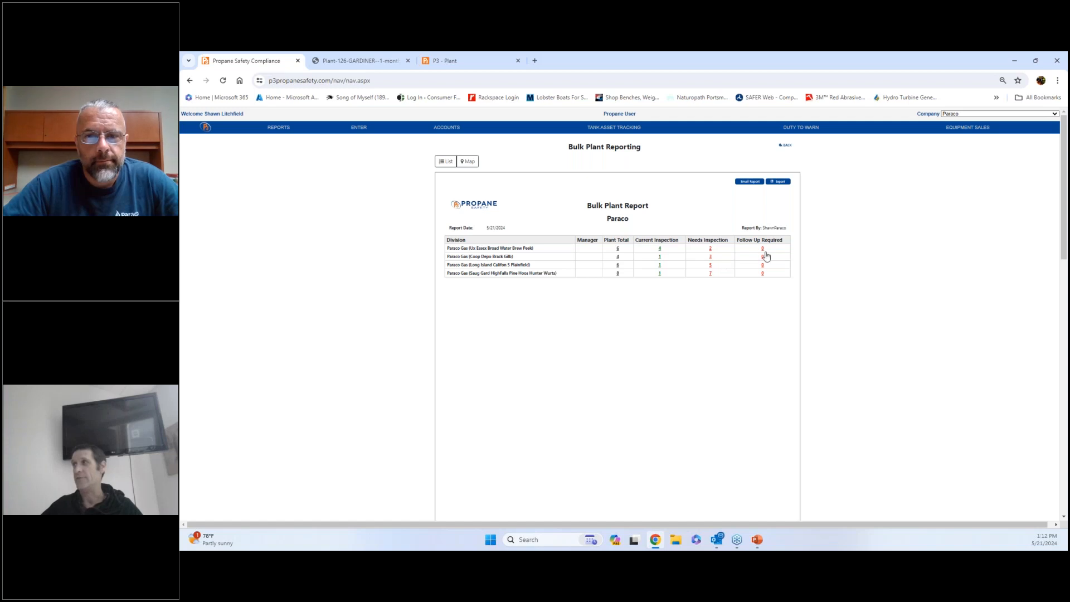
{"action": "mouse_move", "coordinate": [770, 249]}
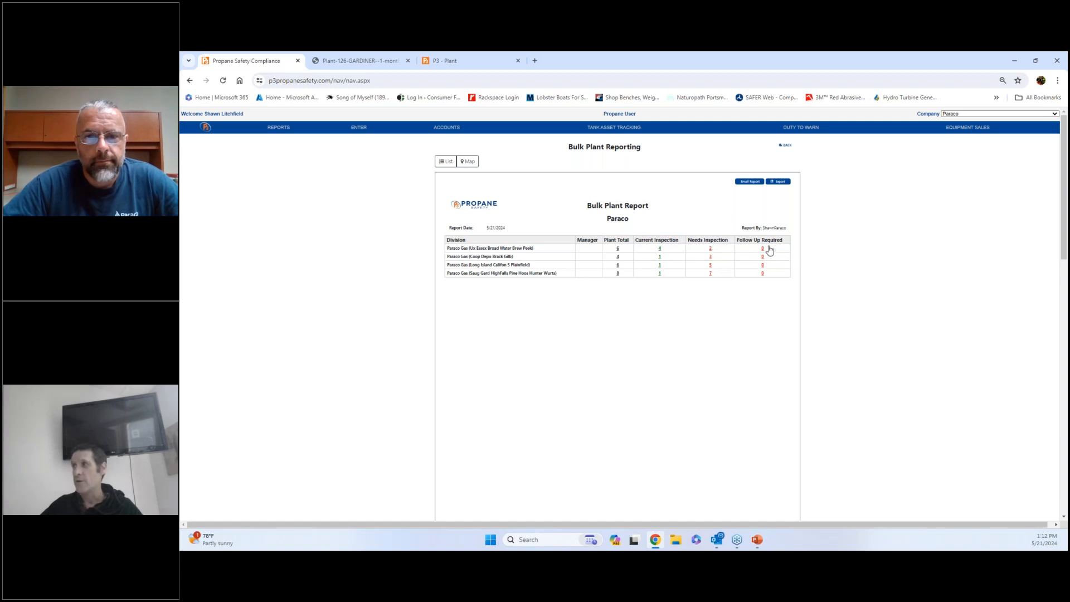
{"action": "mouse_move", "coordinate": [758, 257]}
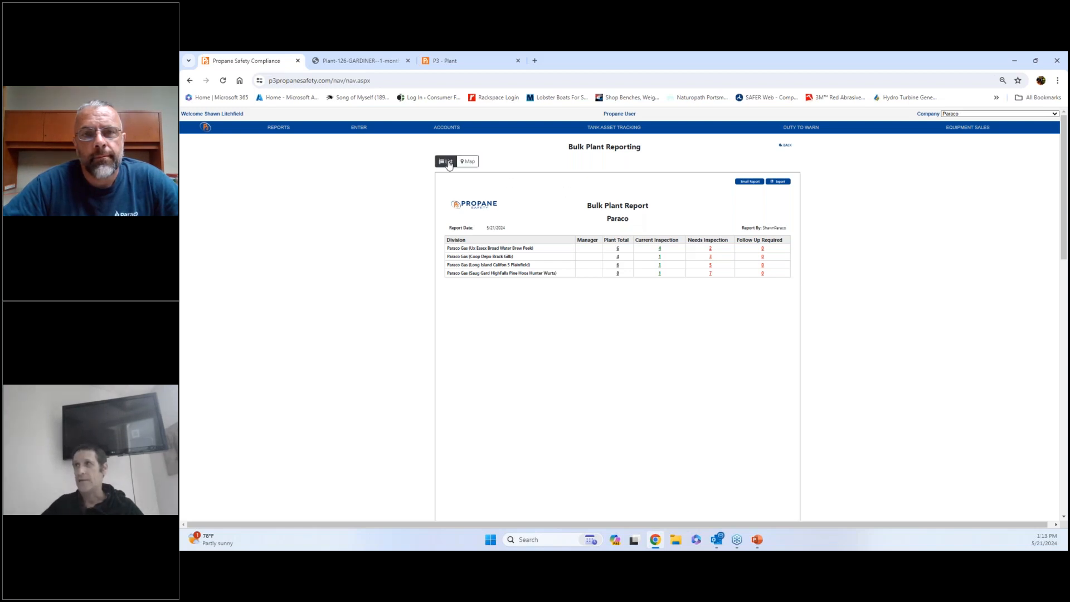
{"action": "left_click", "coordinate": [467, 161]}
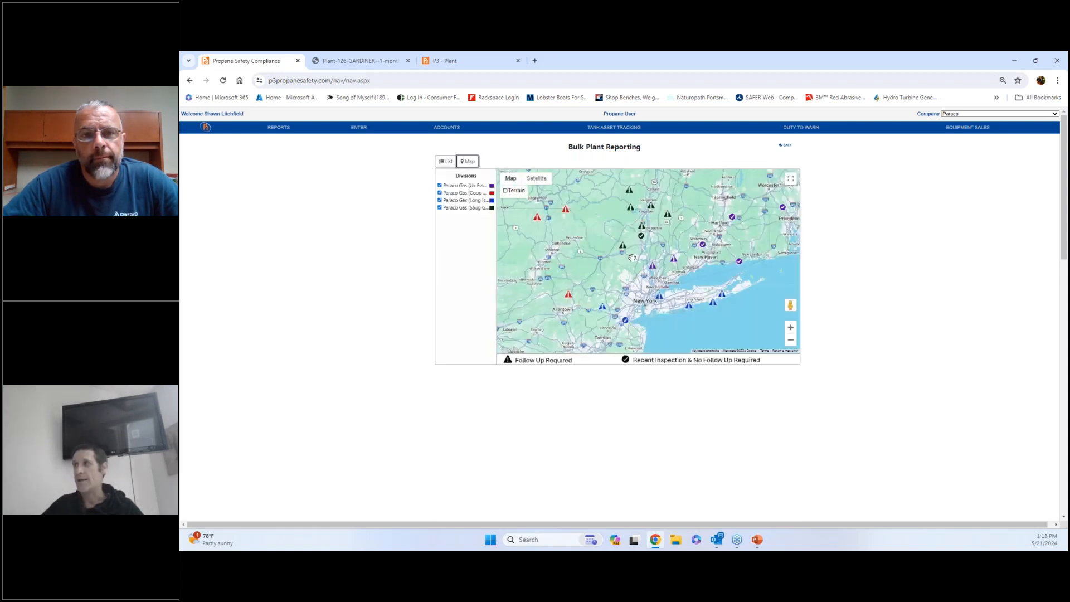
{"action": "left_click", "coordinate": [629, 187]}
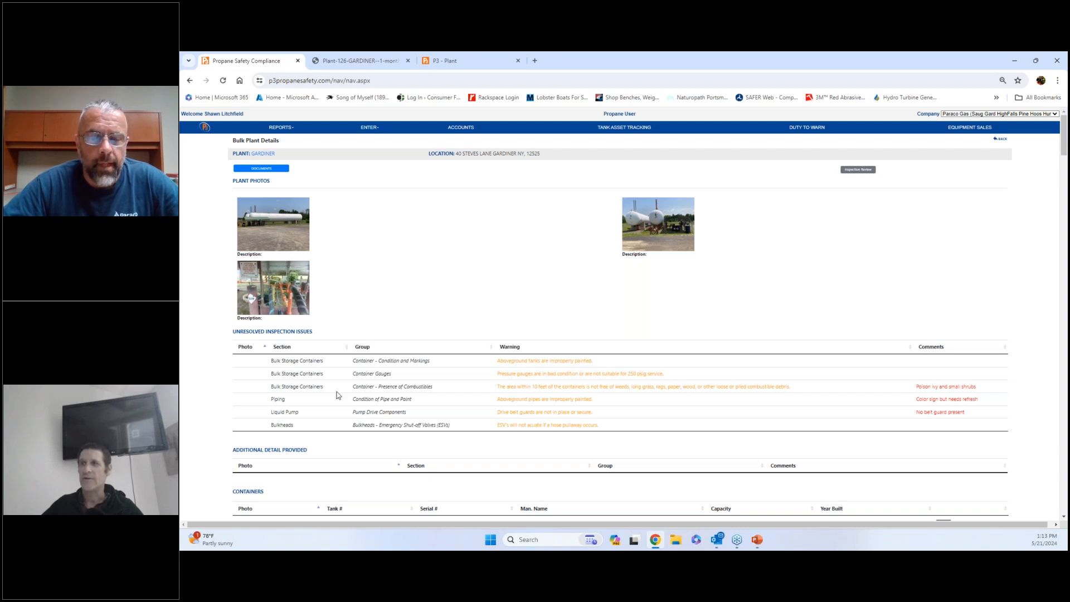
{"action": "scroll", "scroll_direction": "down", "scroll_amount": 3}
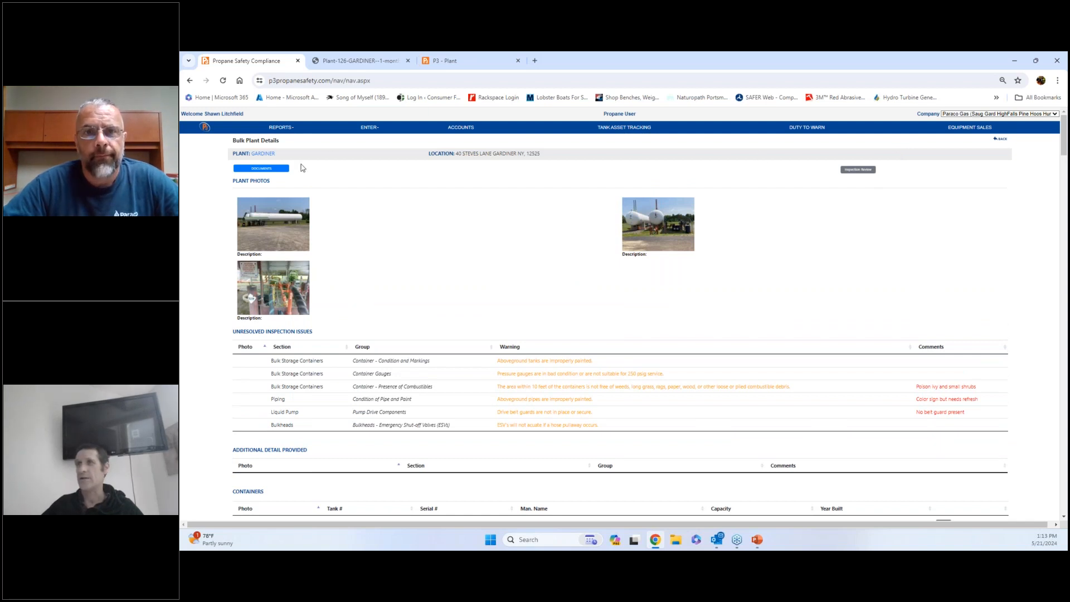
- Open Gardiner's Documents list showing the 05/17/2024 Monthly Inspections report
{"action": "left_click", "coordinate": [260, 168]}
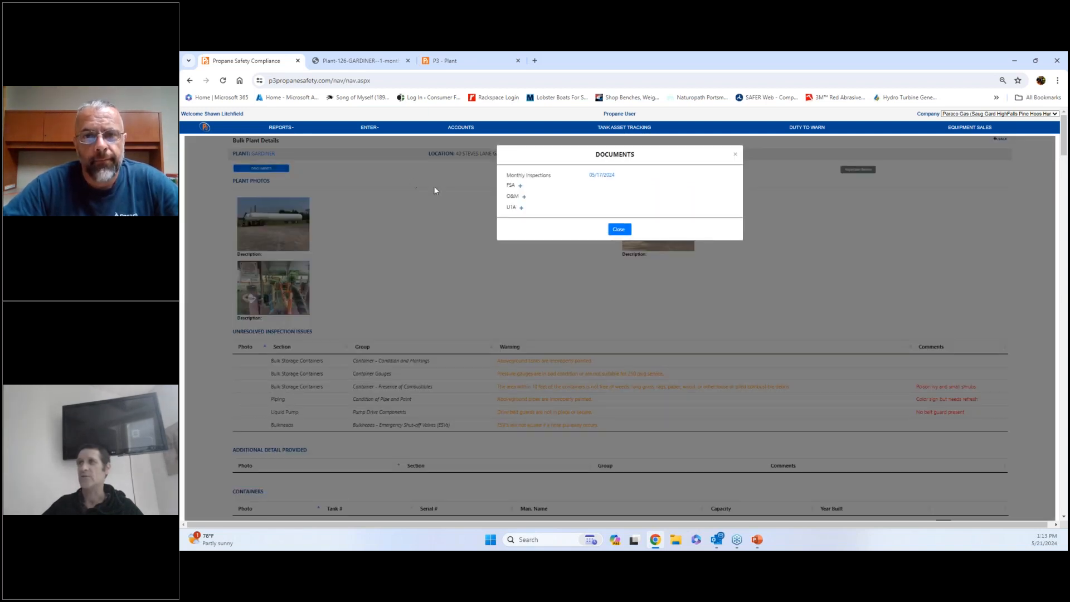
{"action": "mouse_move", "coordinate": [515, 217]}
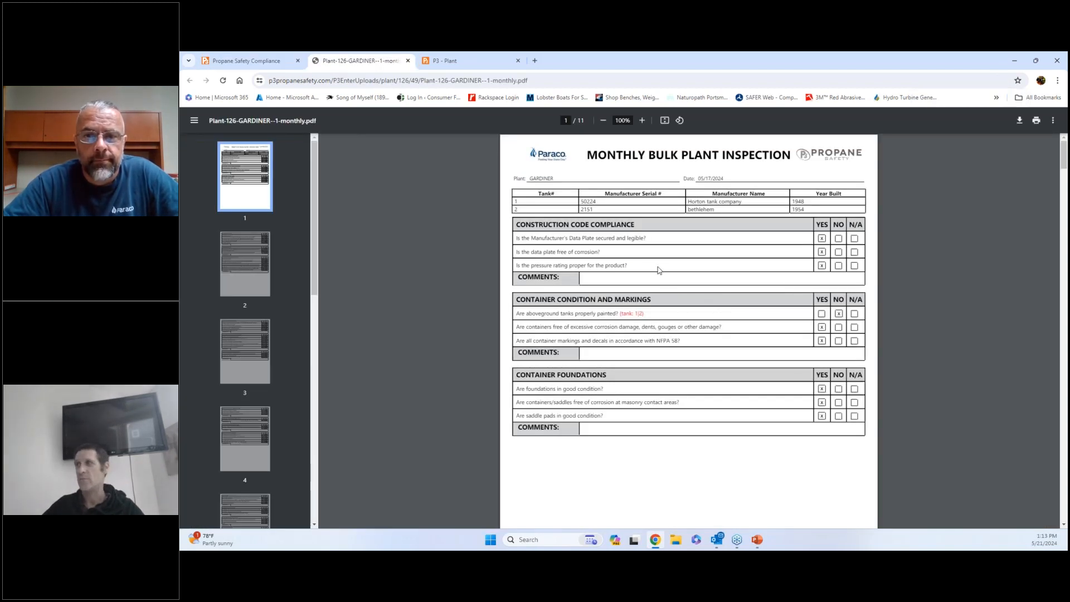
- Page through the 11-page Gardiner inspection PDF, then return to Propane Safety Compliance
{"action": "scroll", "scroll_direction": "down", "scroll_amount": 3}
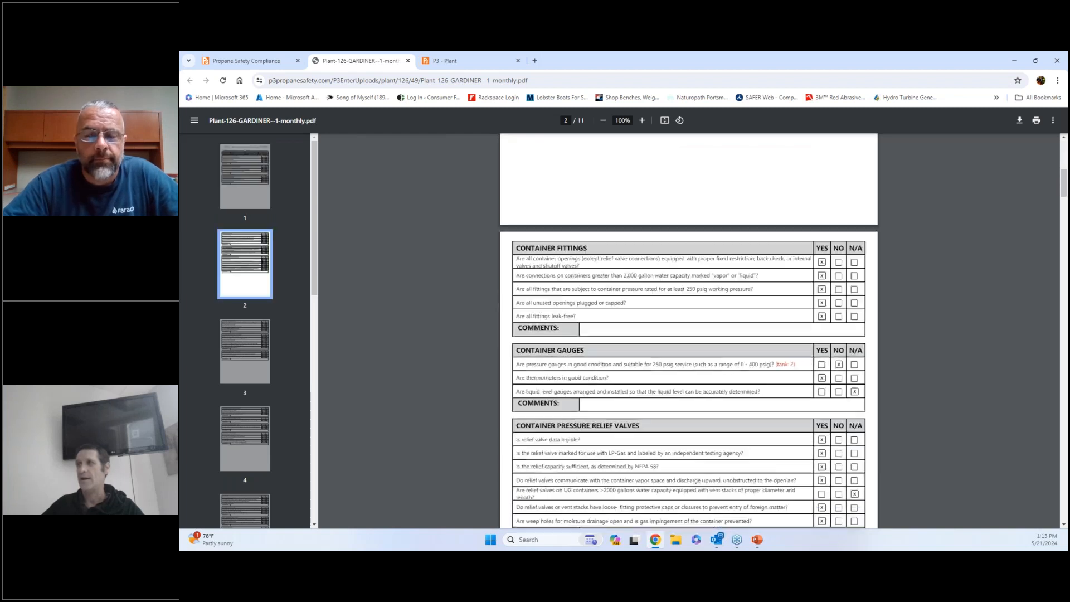
{"action": "scroll", "scroll_direction": "down", "scroll_amount": 3}
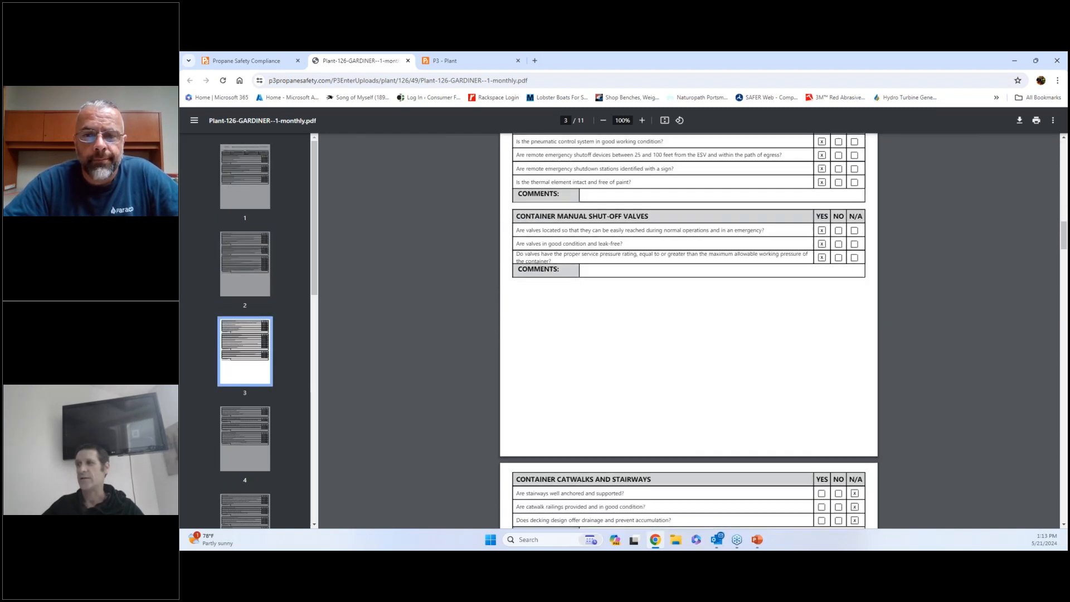
{"action": "scroll", "scroll_direction": "down", "scroll_amount": 3}
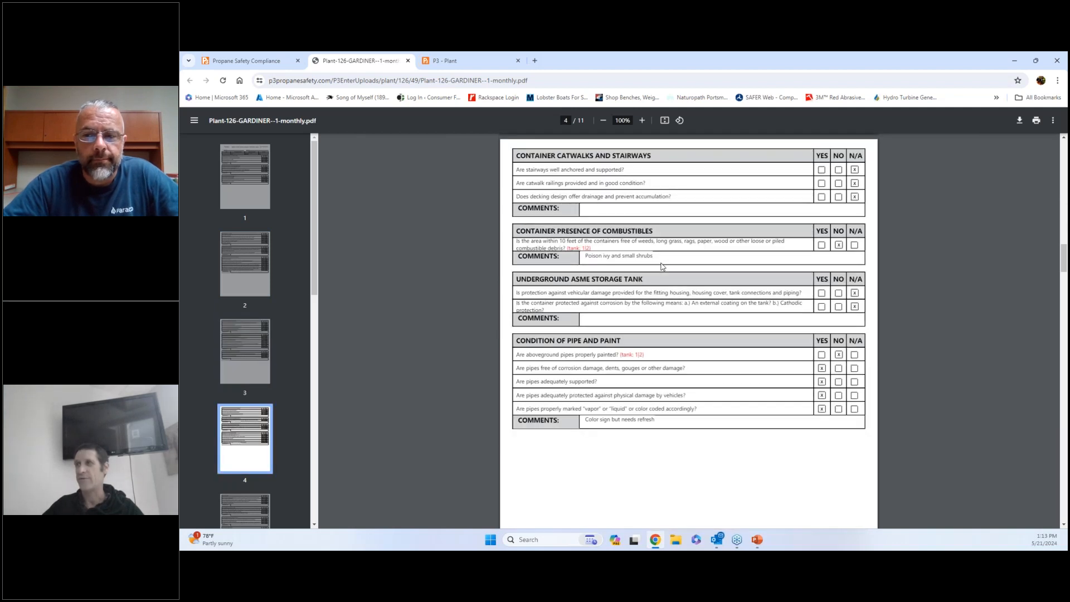
{"action": "scroll", "scroll_direction": "down", "scroll_amount": 3}
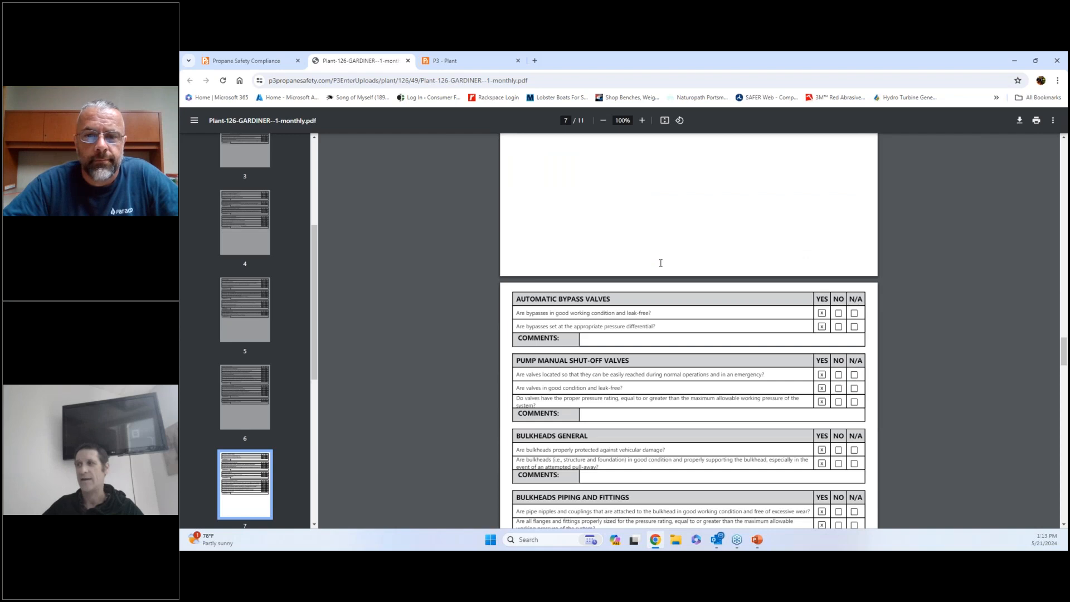
{"action": "scroll", "scroll_direction": "down", "scroll_amount": 3}
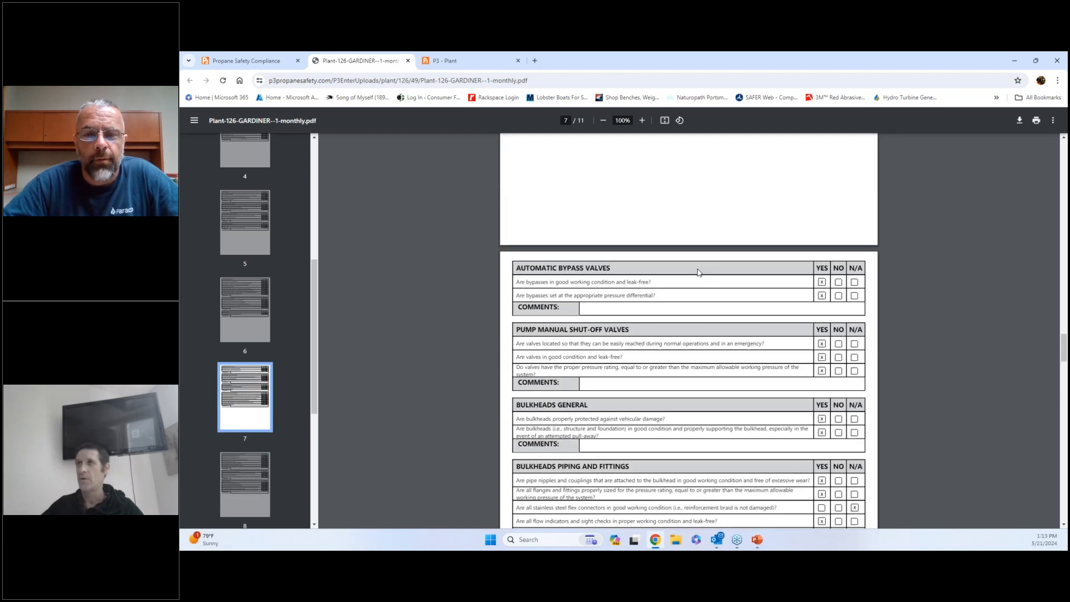
{"action": "left_click", "coordinate": [250, 60]}
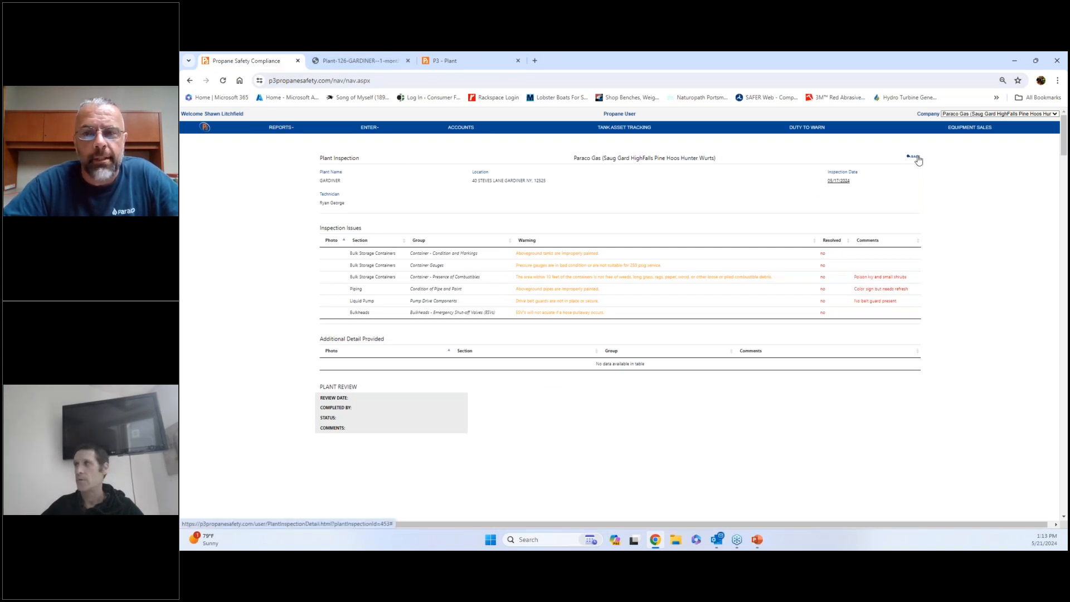
- Return to Gardiner's Bulk Plant Details and enlarge the propane container valve photo
{"action": "left_click", "coordinate": [914, 157]}
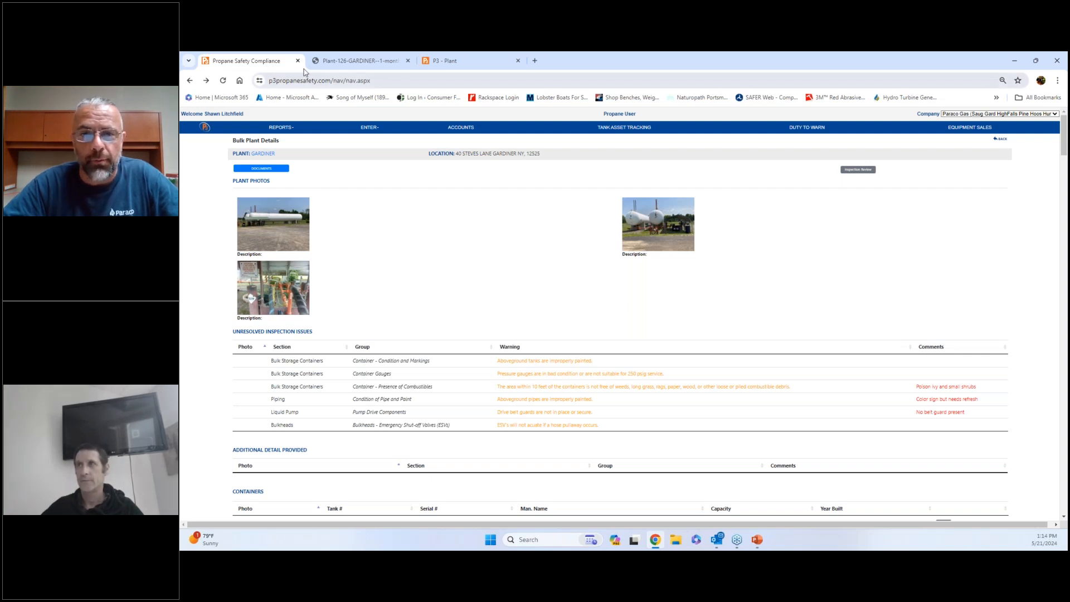
{"action": "left_click", "coordinate": [369, 127]}
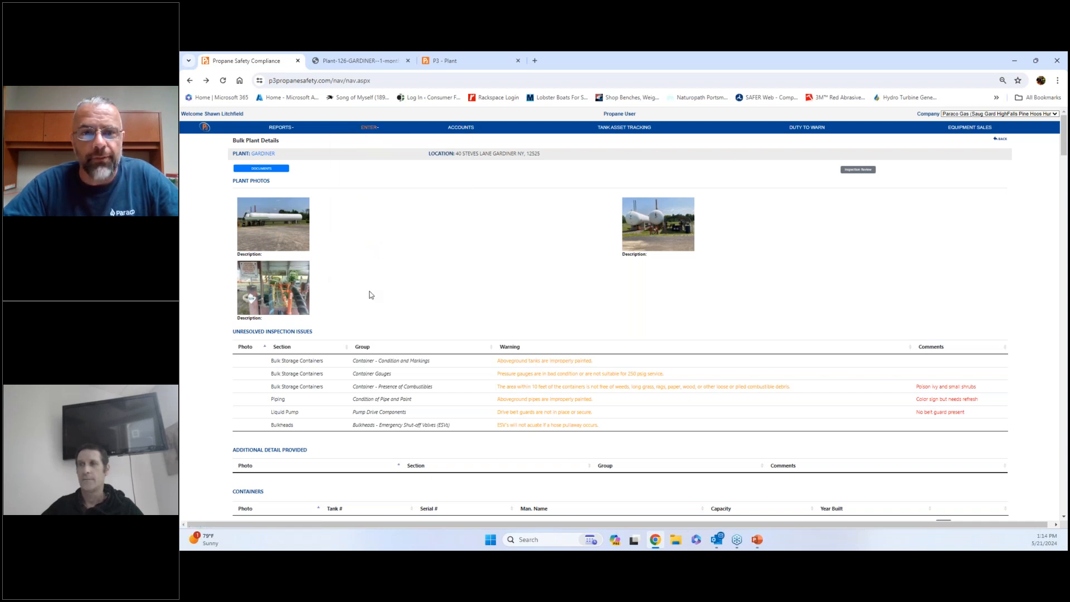
{"action": "left_click", "coordinate": [273, 287]}
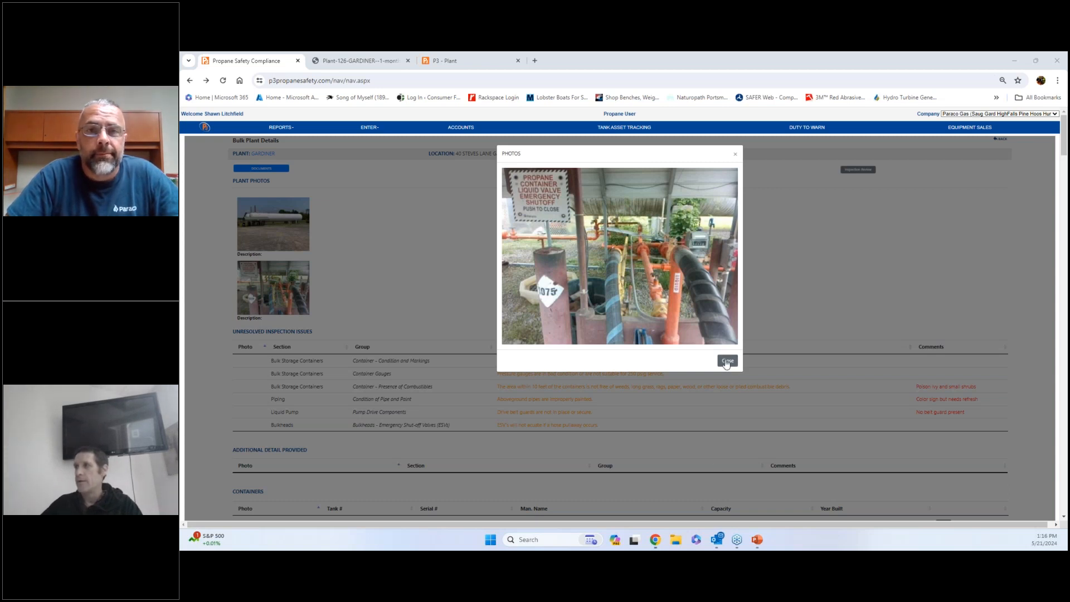
- Close the Photos dialog and switch the company to Paraco
{"action": "left_click", "coordinate": [726, 360]}
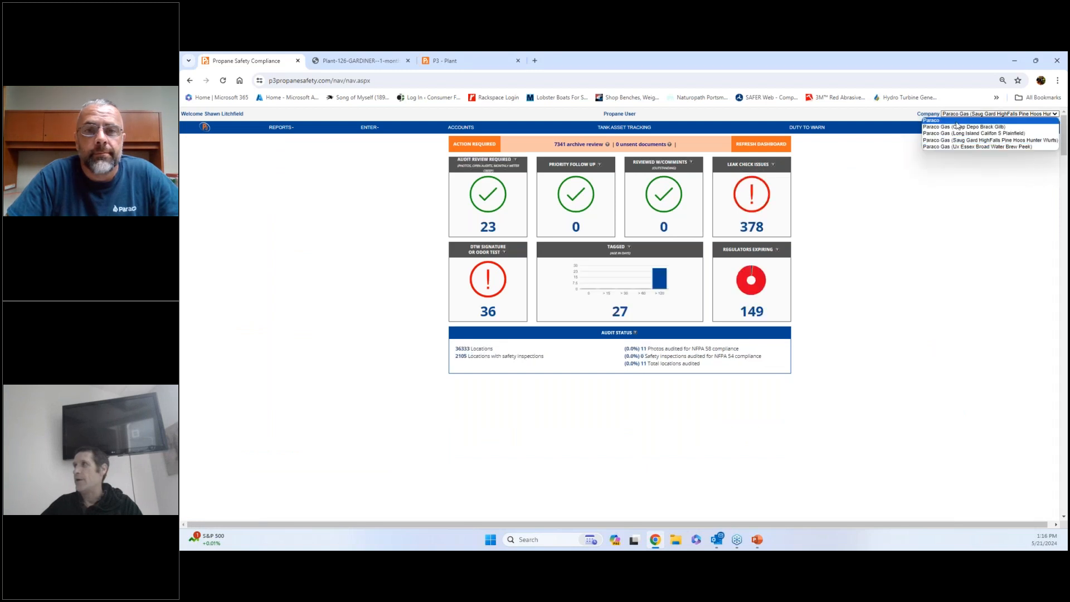
{"action": "left_click", "coordinate": [928, 121]}
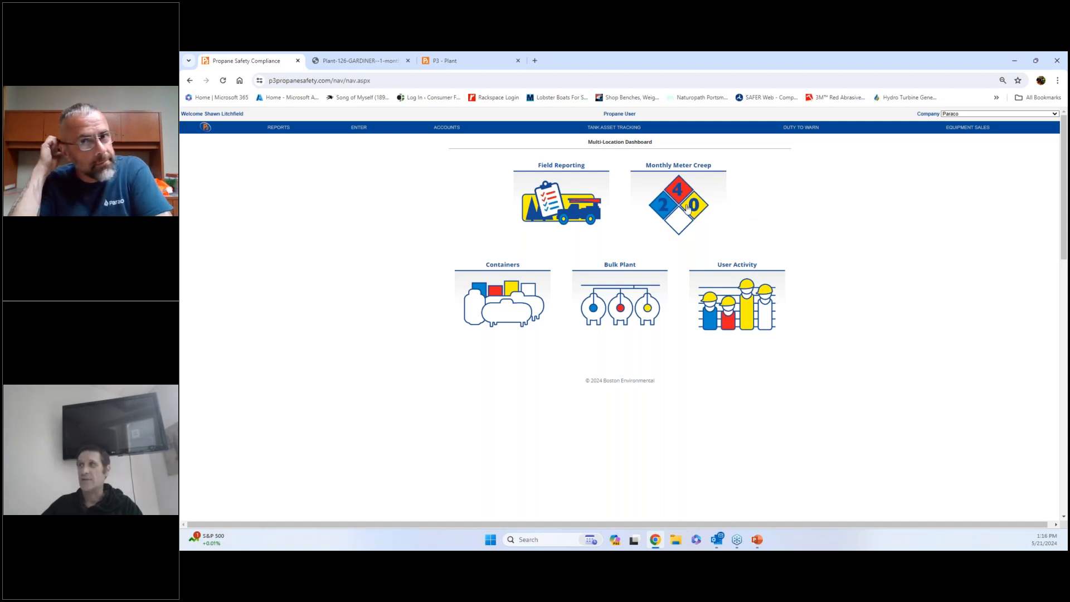
- View the Monthly Meter Creep report, return, then open Paraco's User Activity Report
{"action": "left_click", "coordinate": [678, 203]}
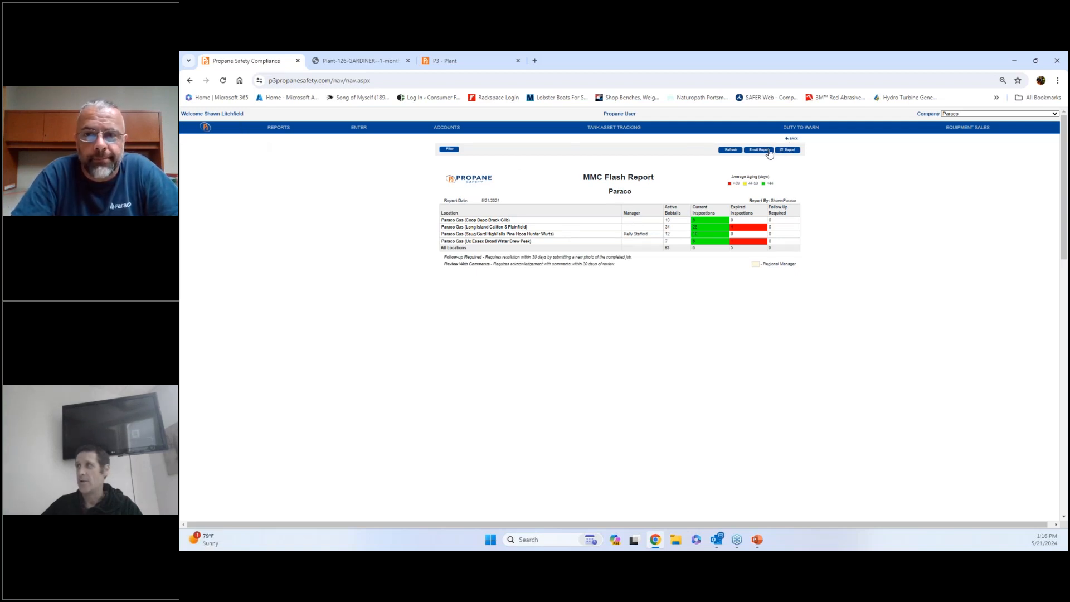
{"action": "left_click", "coordinate": [793, 138]}
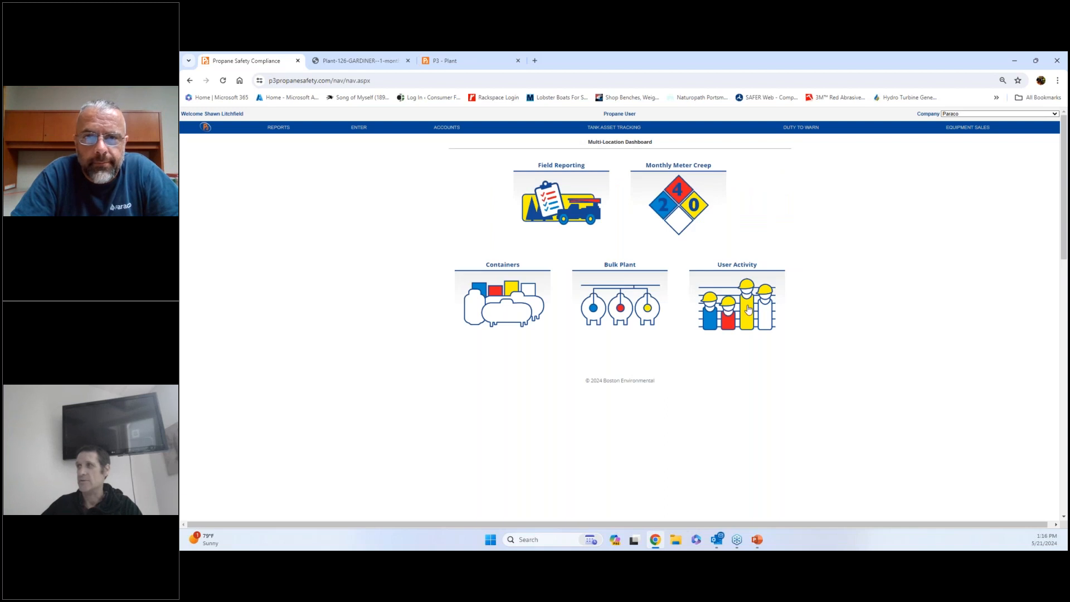
{"action": "left_click", "coordinate": [736, 303]}
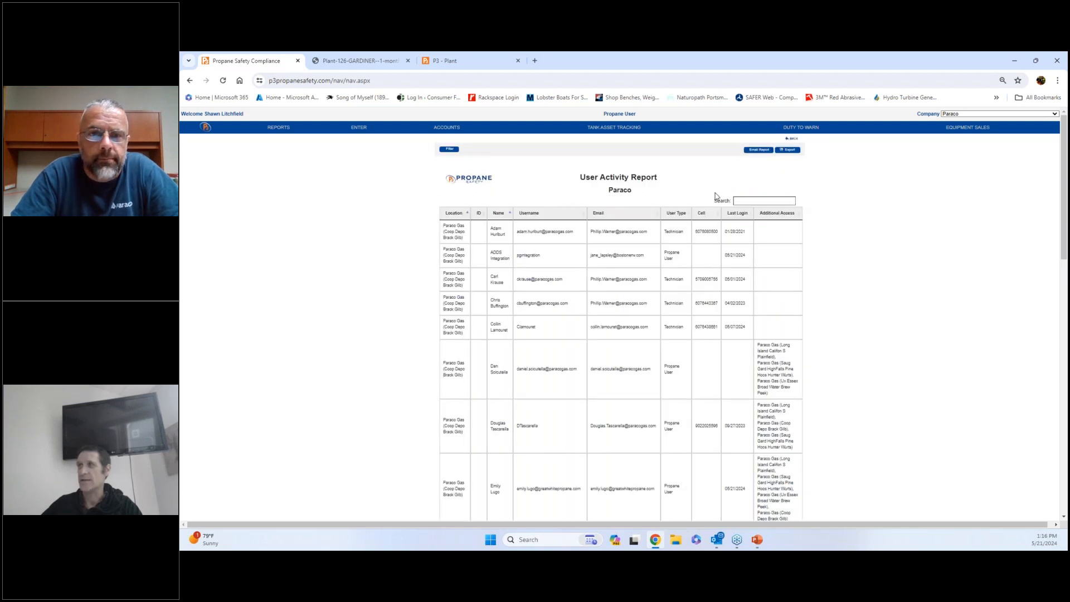
{"action": "mouse_move", "coordinate": [696, 228]}
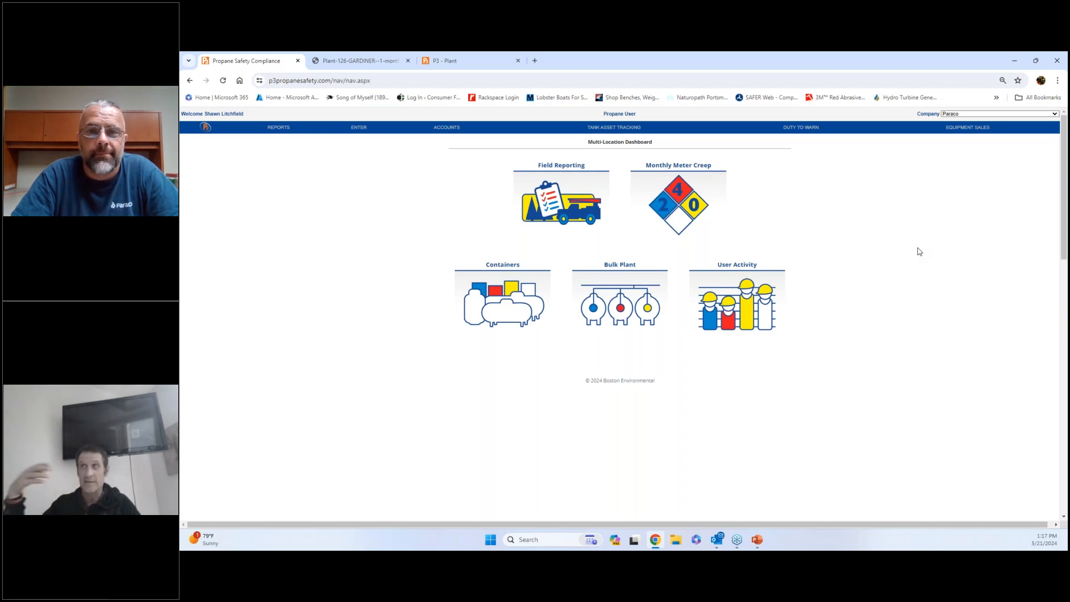
{"action": "mouse_move", "coordinate": [872, 272]}
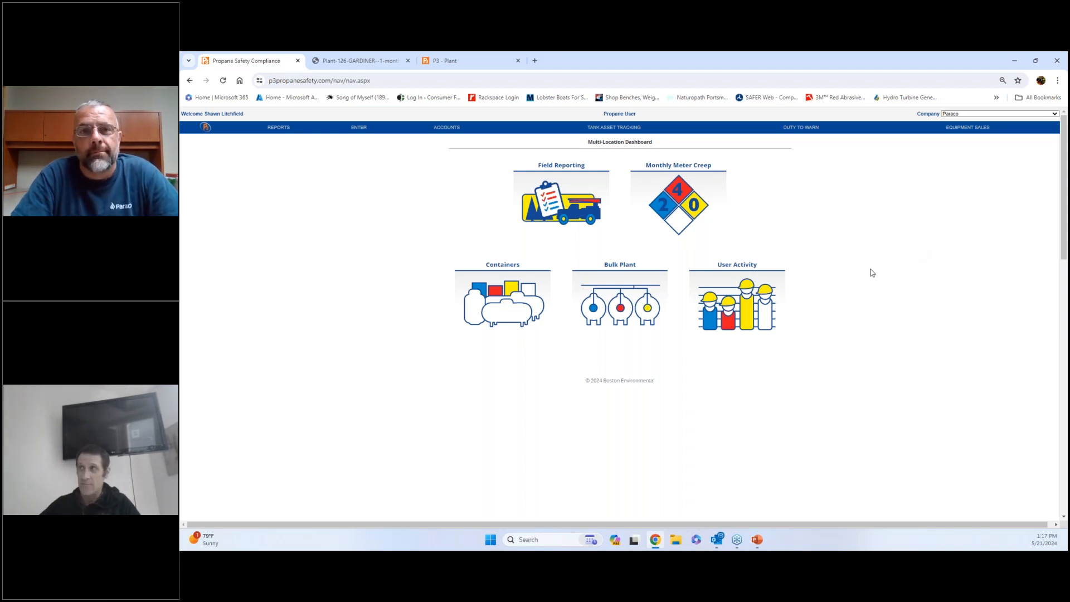
- Switch to Paraco Gas (Coop Depo Brack Gilb) and list Bulk Plant Inspections needing review
{"action": "left_click", "coordinate": [995, 114]}
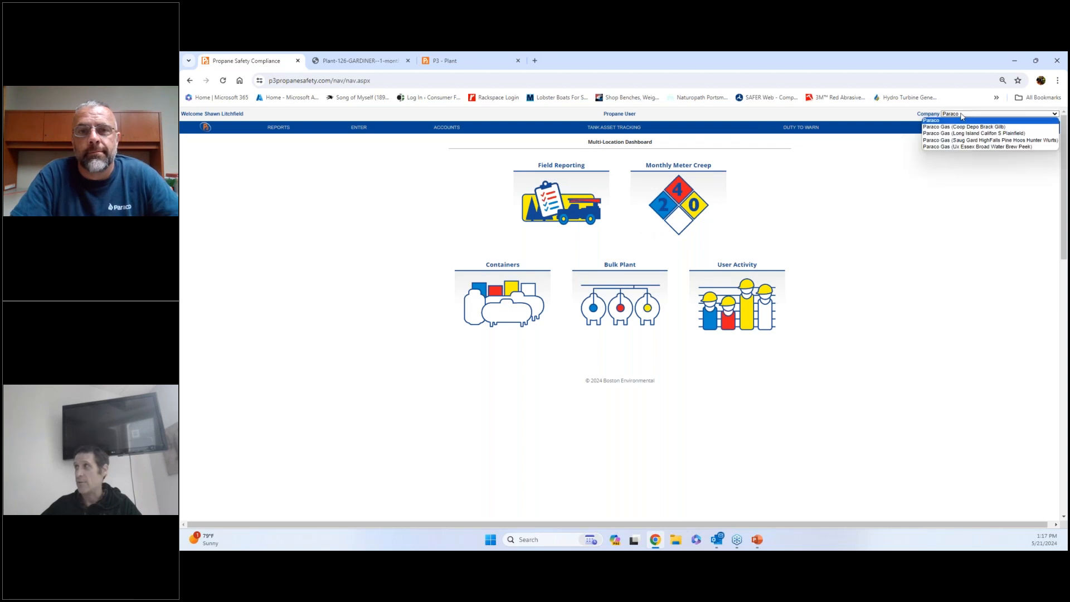
{"action": "left_click", "coordinate": [970, 125]}
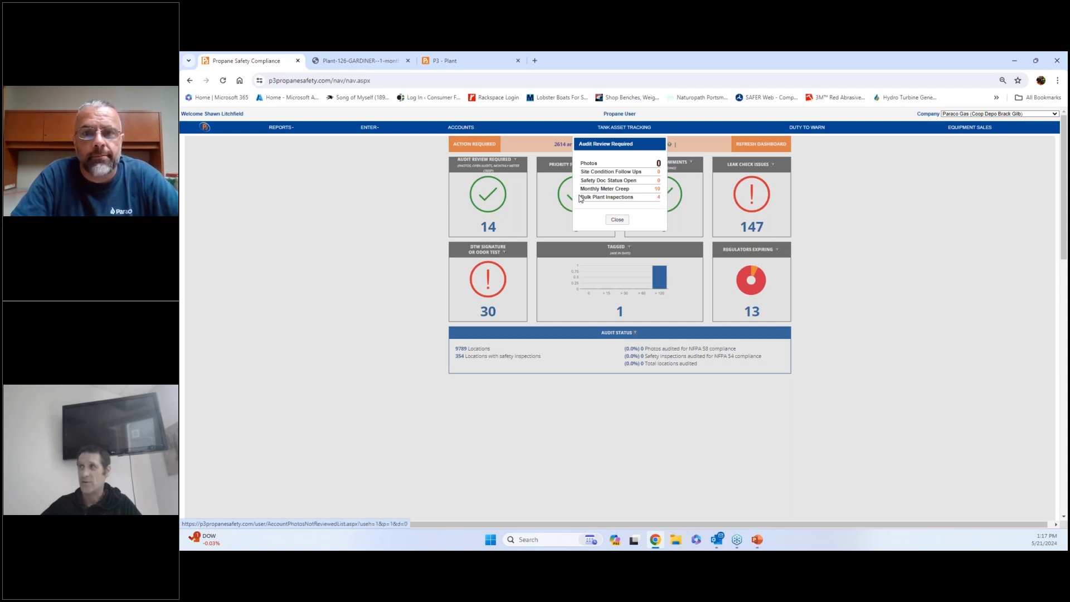
{"action": "mouse_move", "coordinate": [619, 197]}
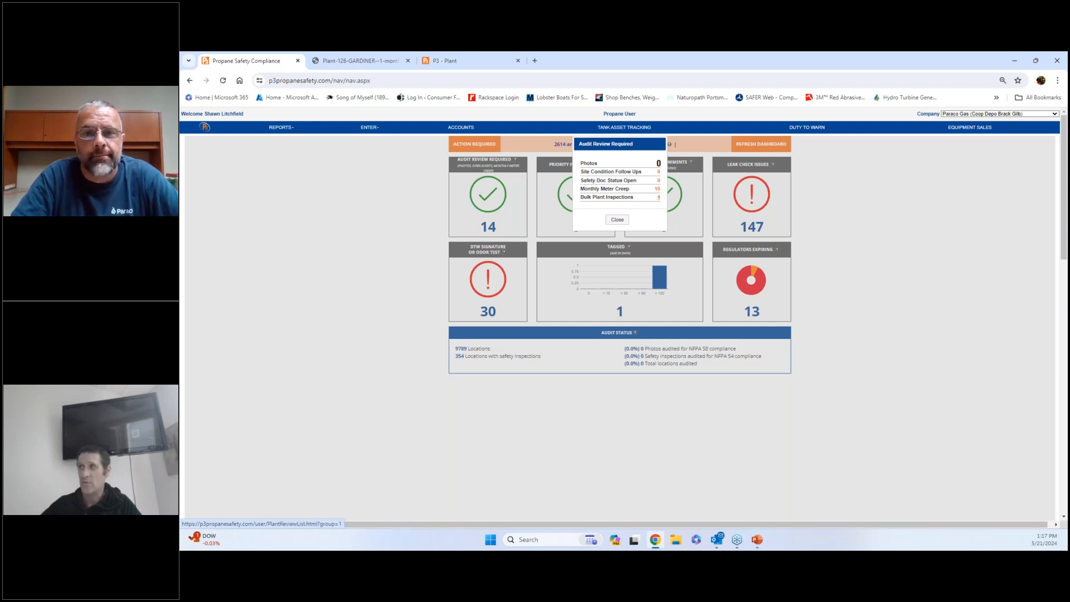
{"action": "left_click", "coordinate": [607, 196]}
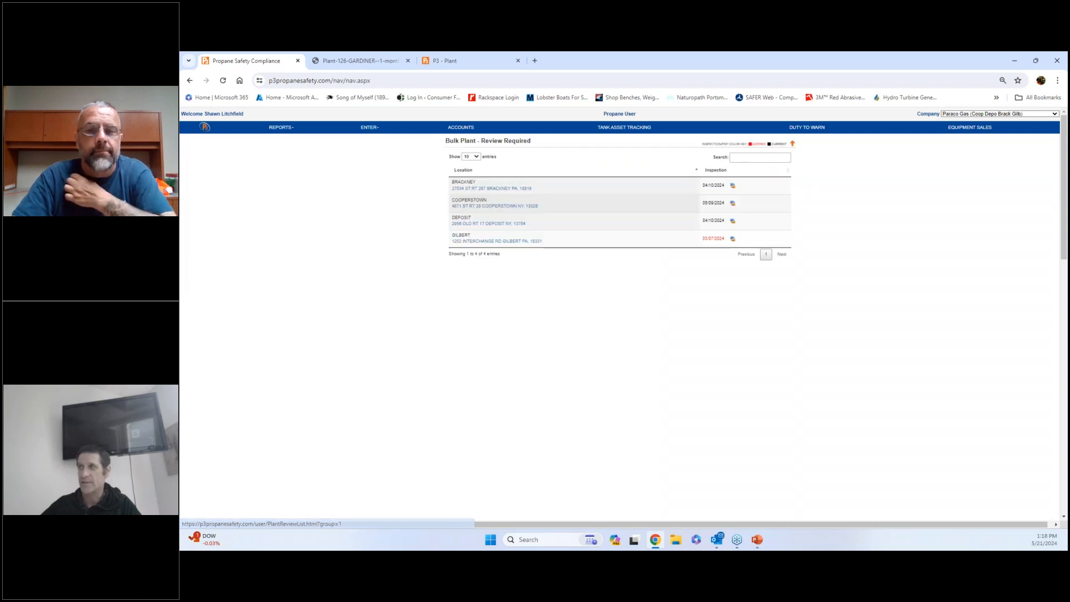
- Open Brackney's Plant Review page listing six unreviewed inspection issues
{"action": "left_click", "coordinate": [732, 185]}
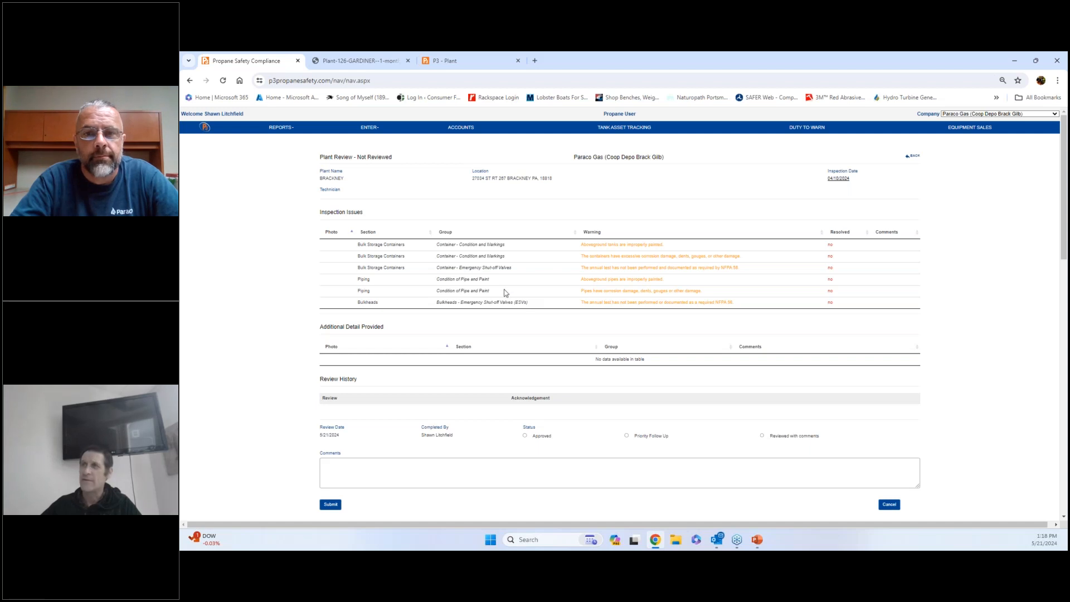
{"action": "mouse_move", "coordinate": [515, 274]}
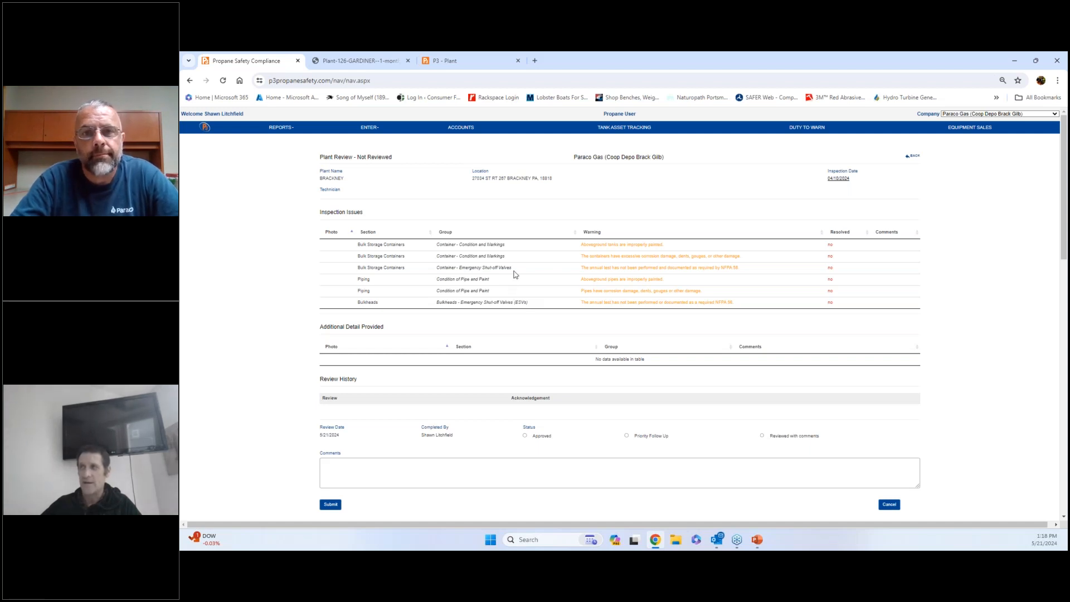
{"action": "mouse_move", "coordinate": [238, 117]}
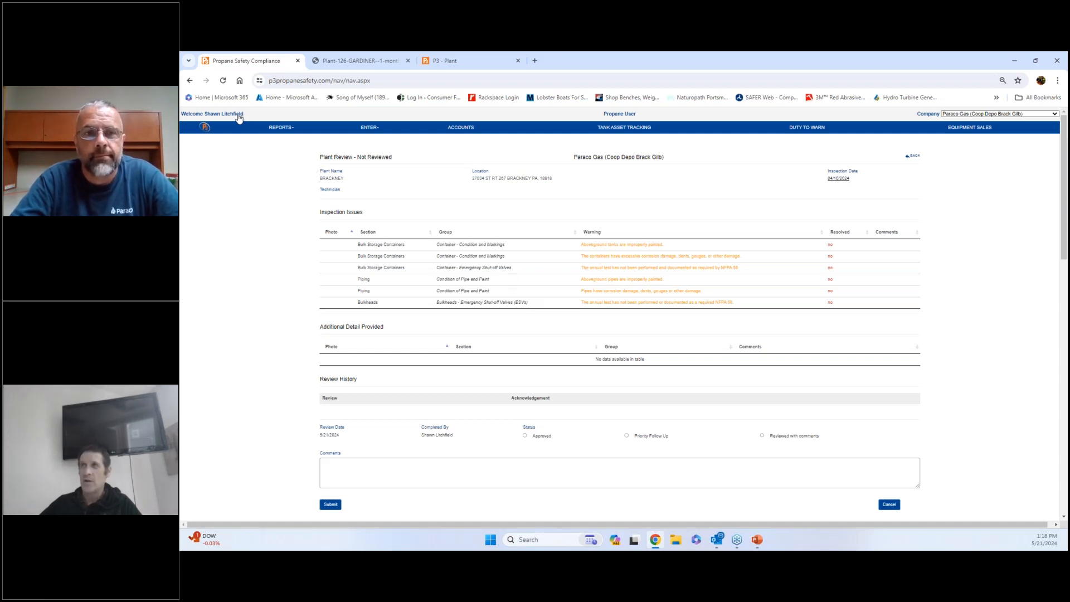